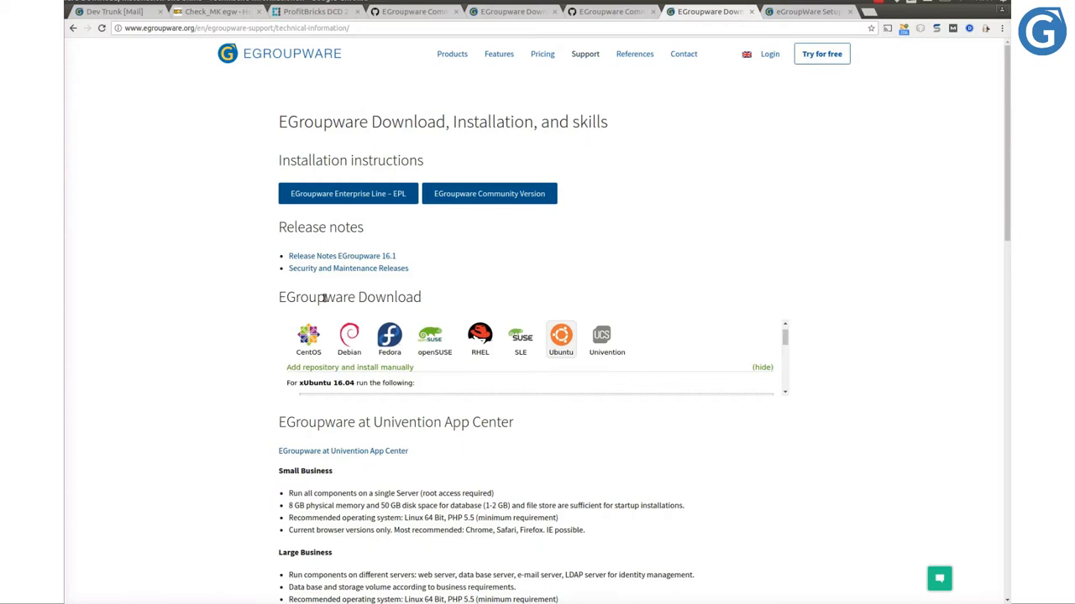
pyautogui.moveTo(361, 297)
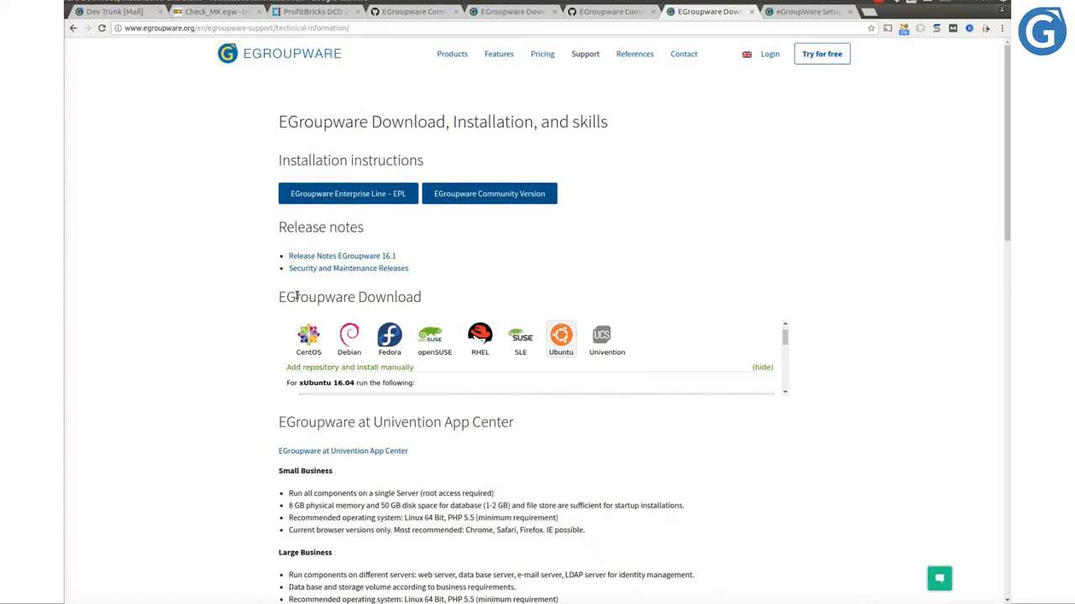
pyautogui.moveTo(321, 302)
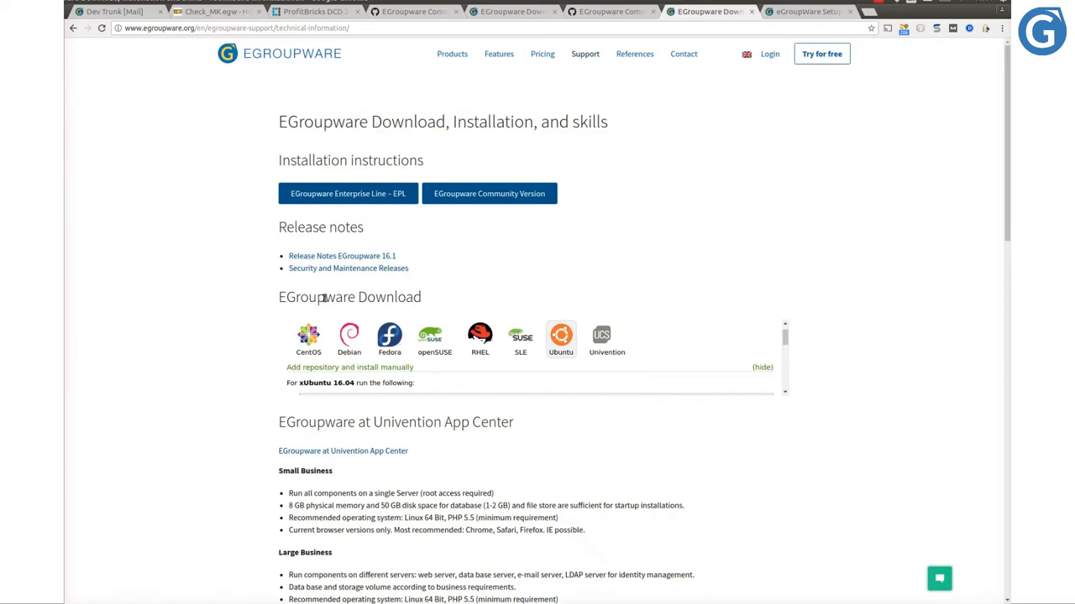
pyautogui.moveTo(361, 297)
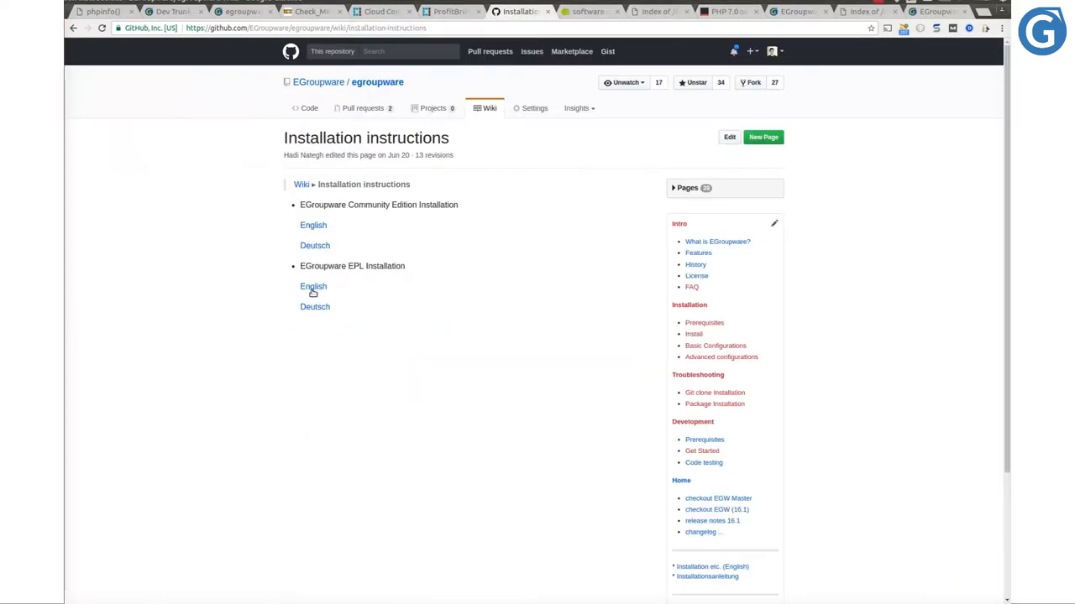
pyautogui.moveTo(288, 269)
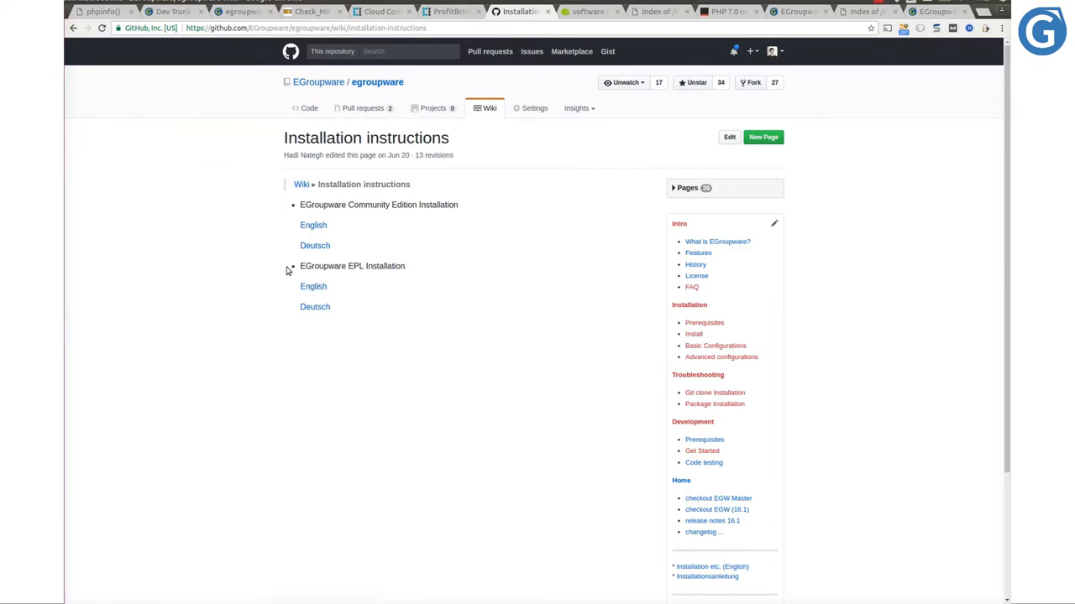
# Open the English EGroupware EPL installation guide and jump to its Ubuntu section.
pyautogui.click(313, 286)
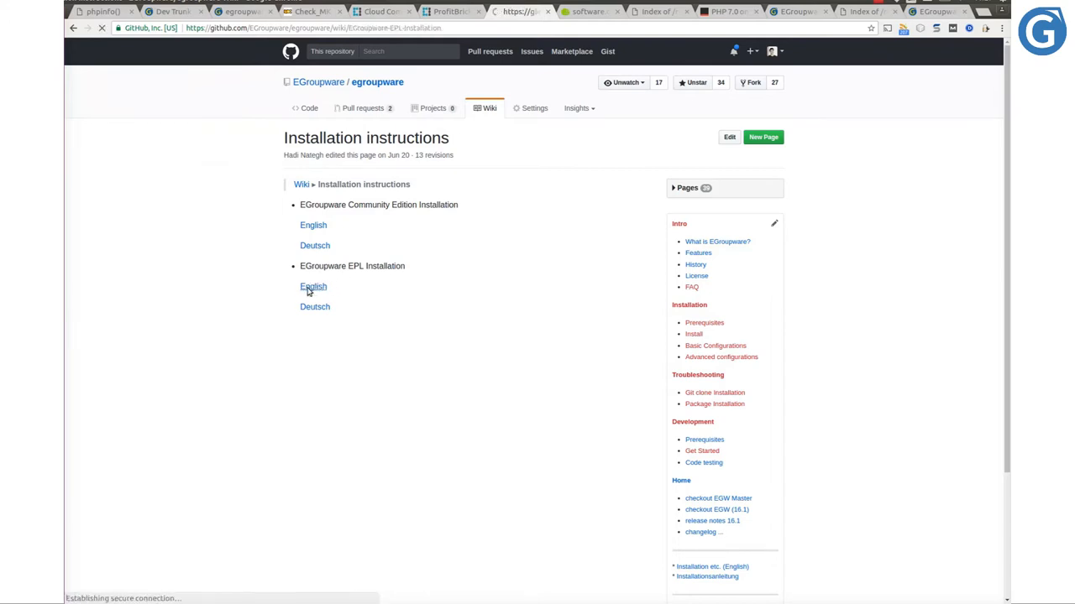
pyautogui.click(312, 286)
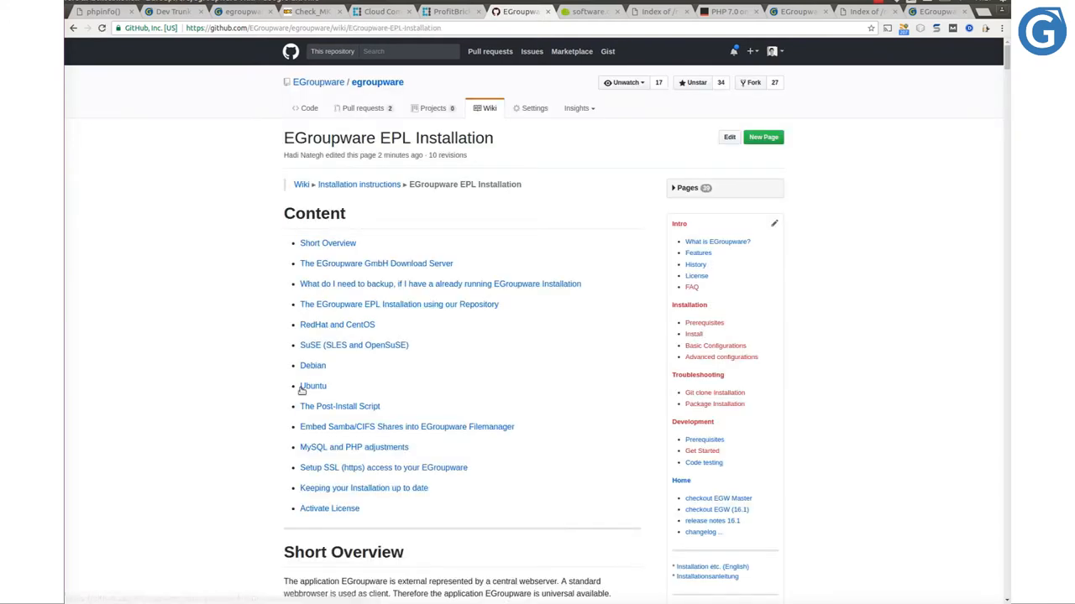
pyautogui.click(313, 386)
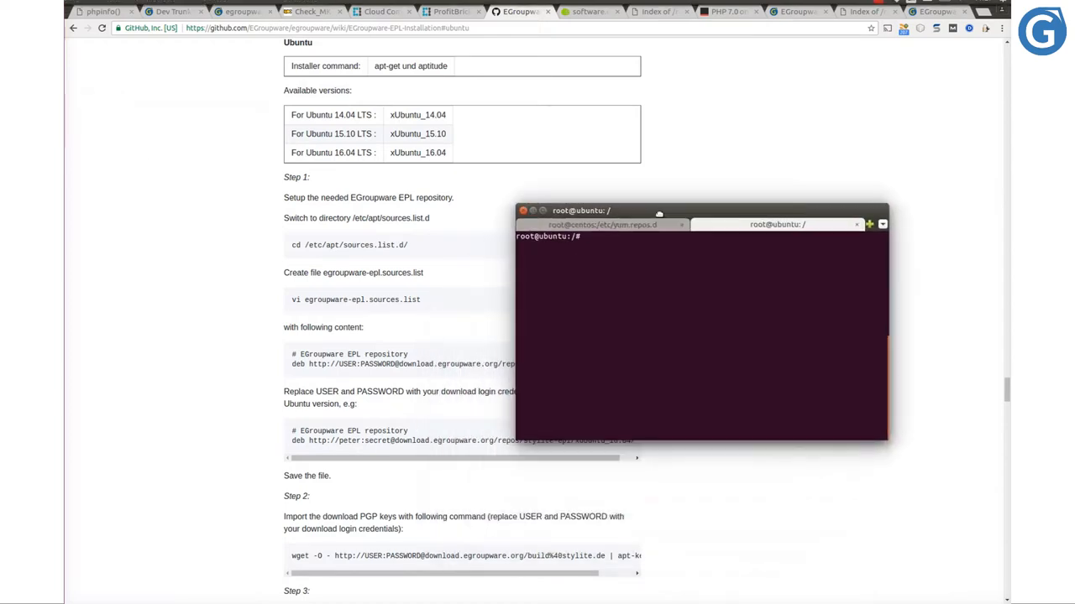
# Change to /etc/apt/sources.list.d/ and open egroupware-epl.sources in vi.
pyautogui.write('cd /e')
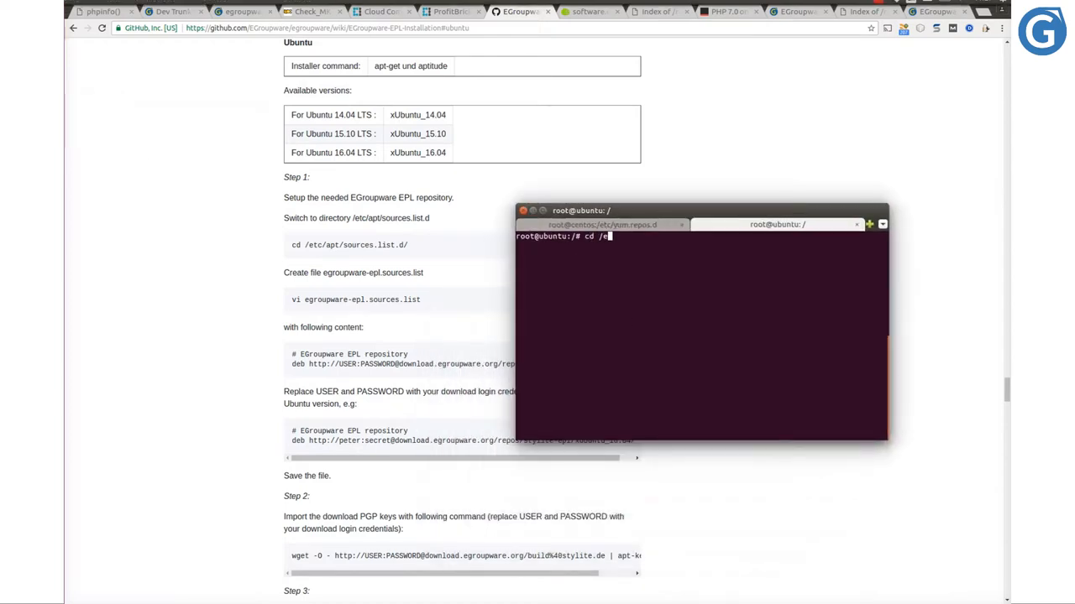
pyautogui.write('tc/apt/')
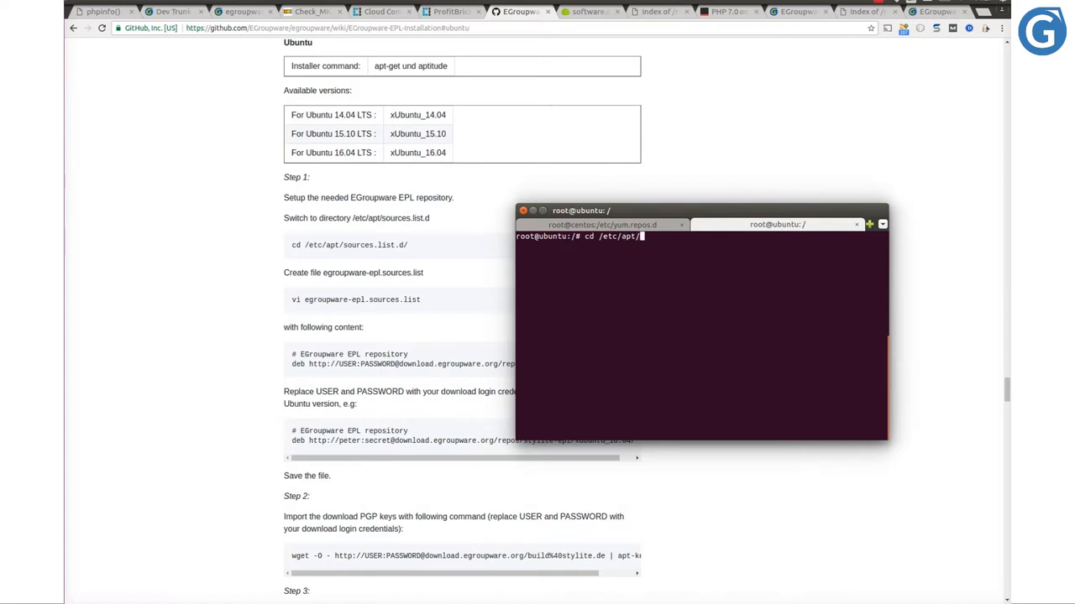
pyautogui.write('sources.list.d/')
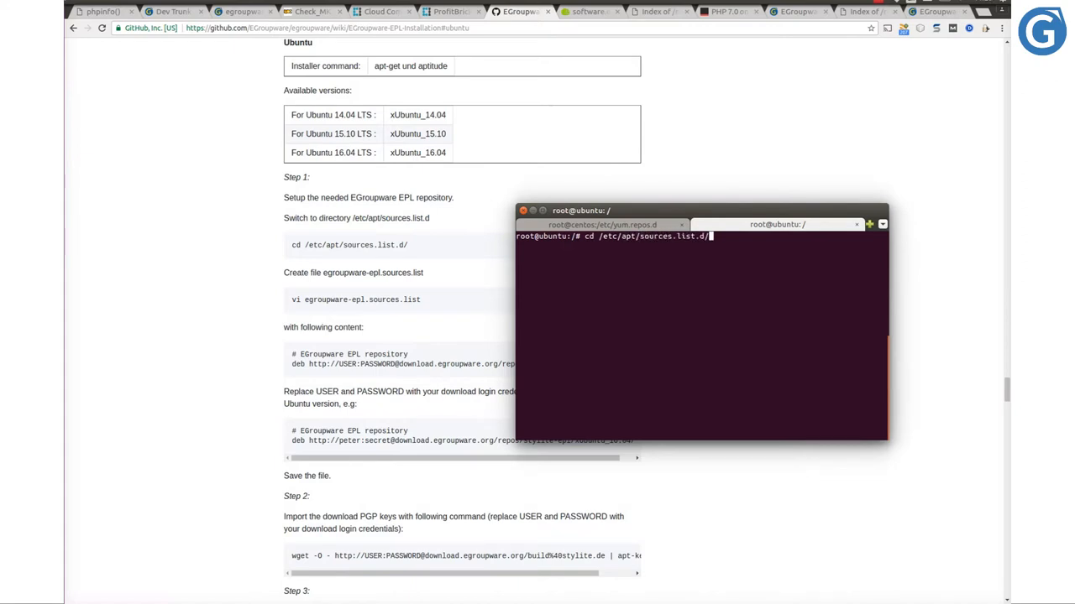
pyautogui.write('vi')
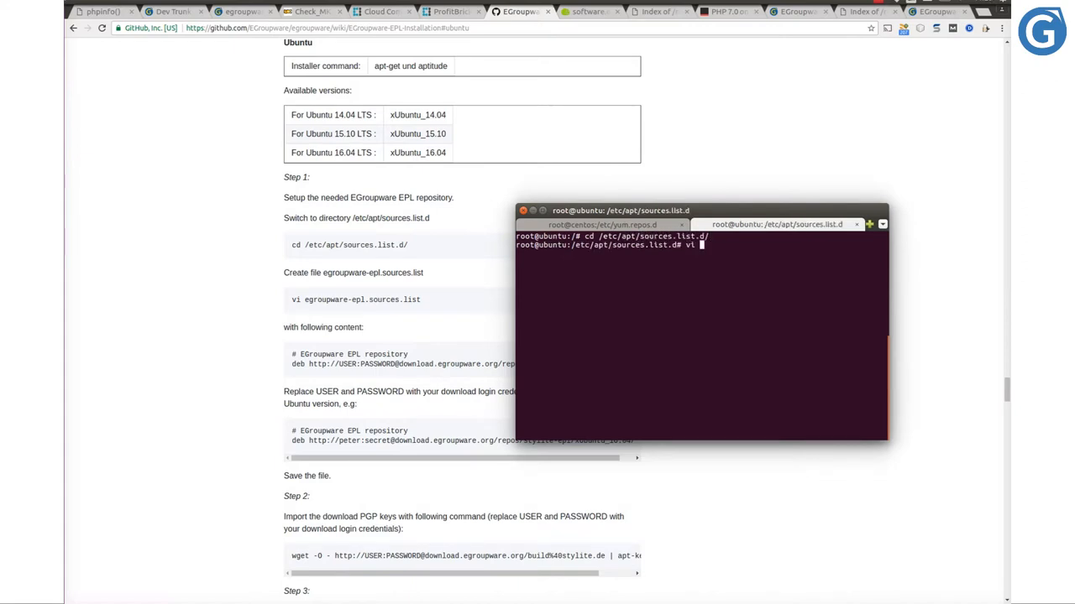
pyautogui.write('egroupware-e')
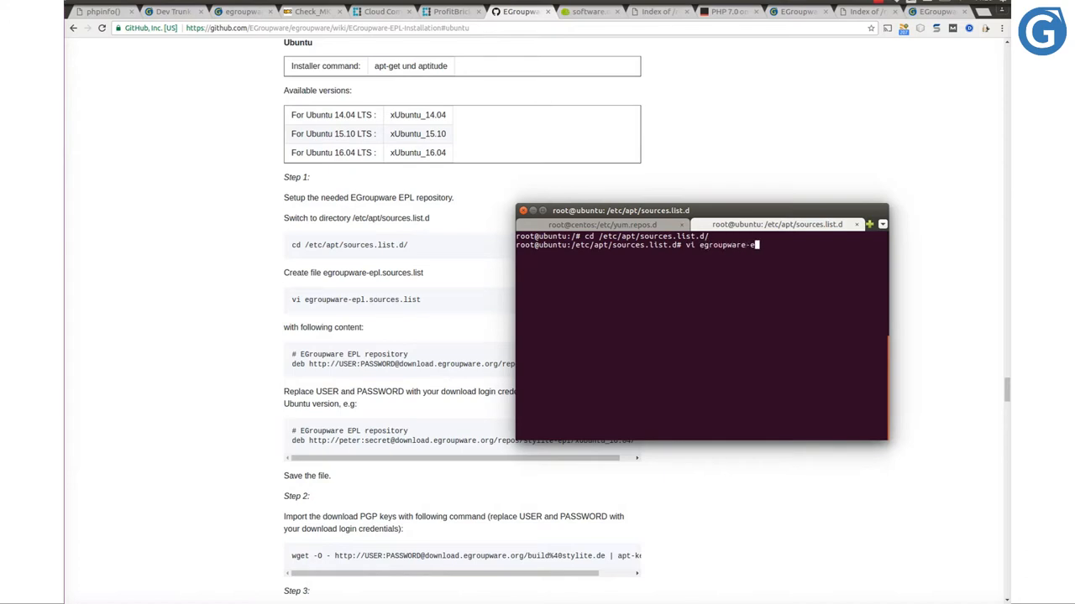
pyautogui.write('pl.sources')
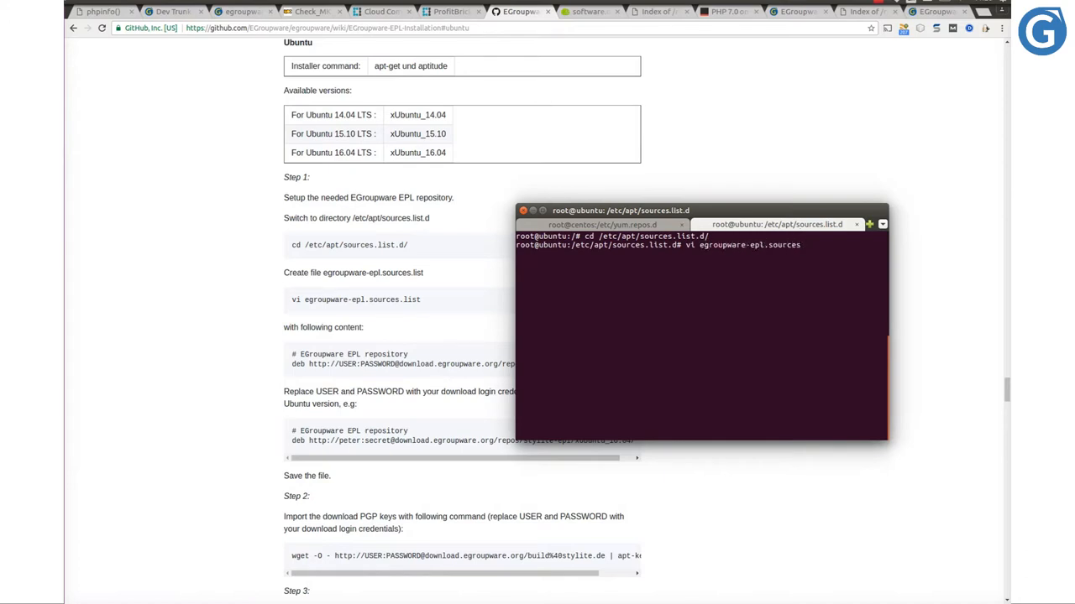
pyautogui.press('Return')
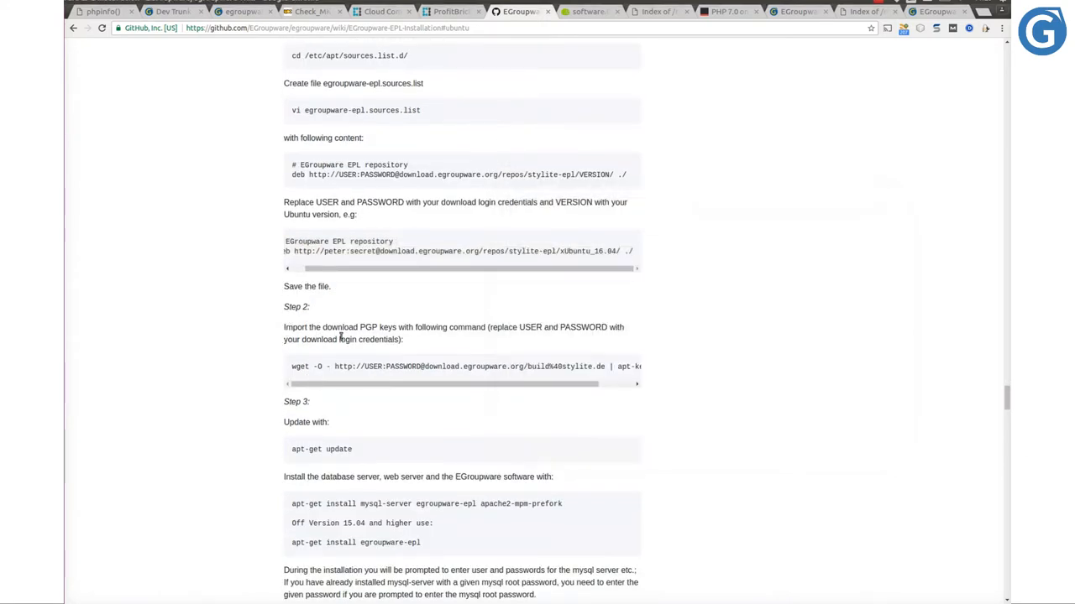
pyautogui.tripleClick(462, 367)
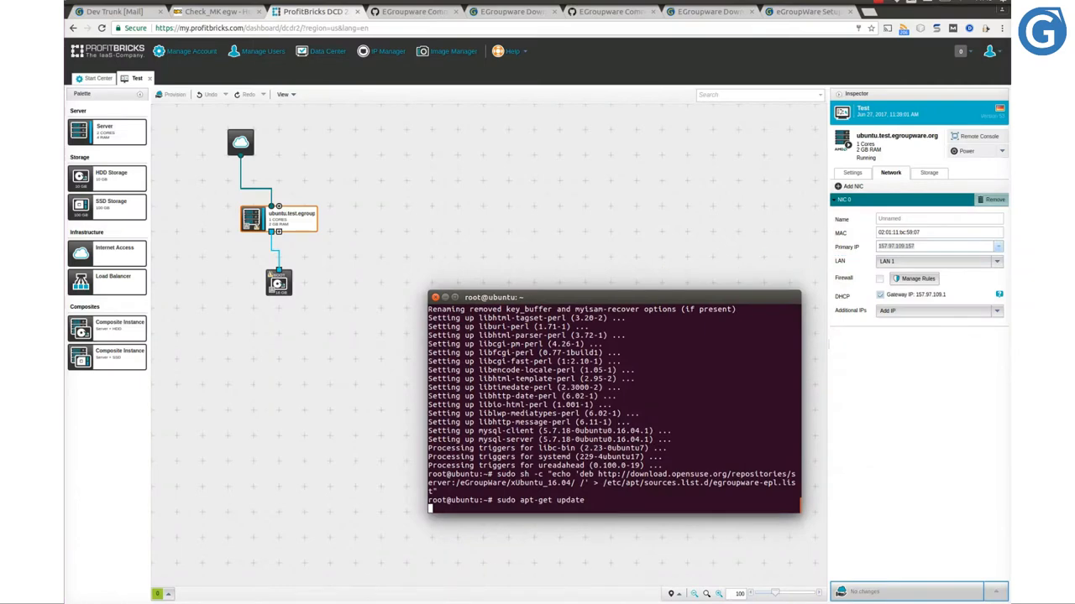
# Run the apt-get update and start typing the sudo apt-get install command.
pyautogui.press('Return')
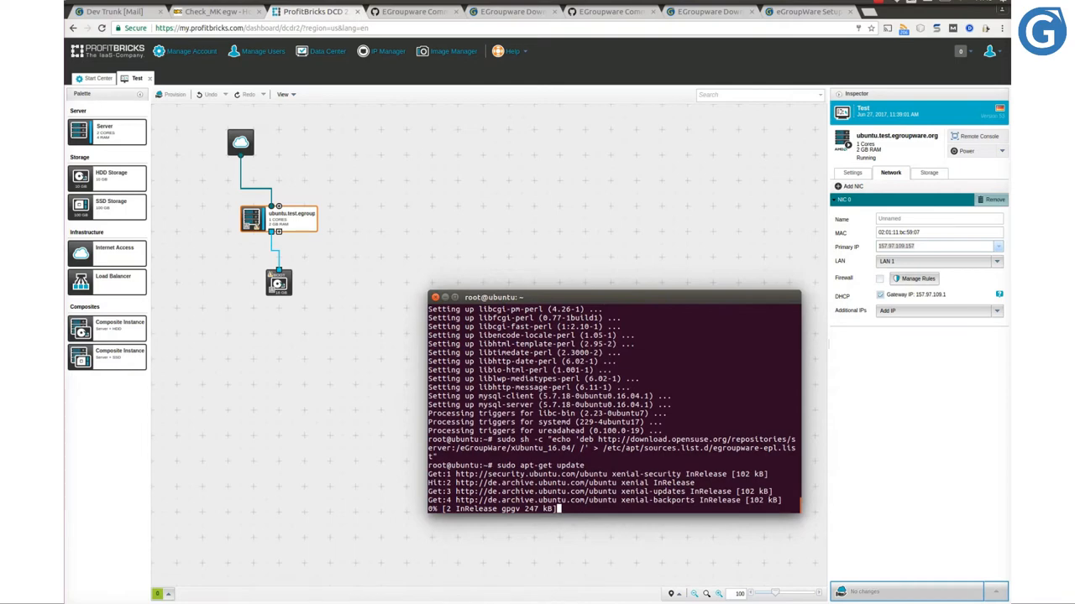
pyautogui.write('sudo a')
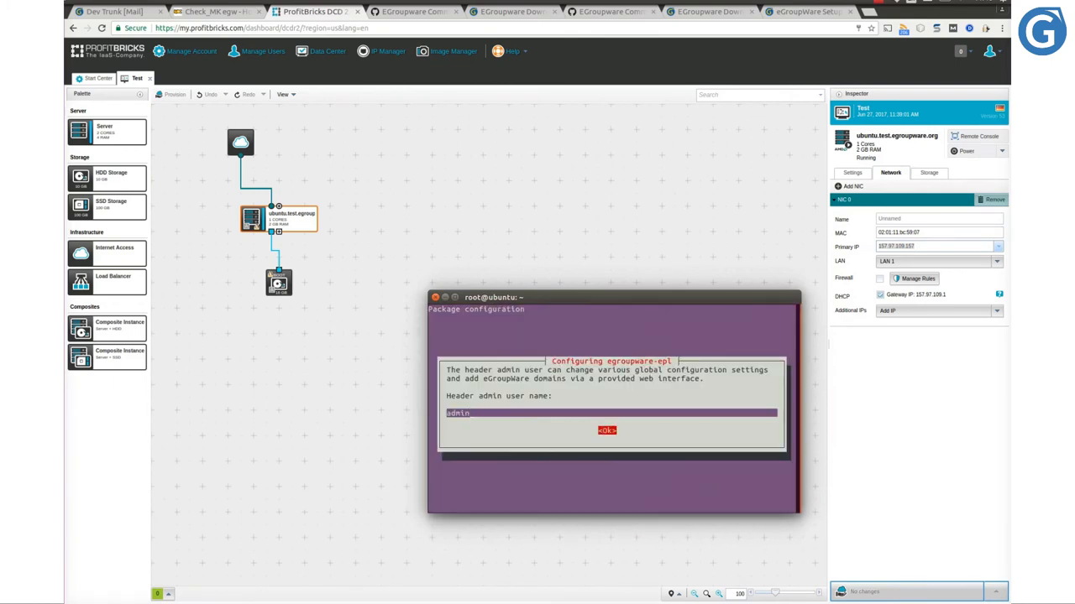
# Answer the debconf prompts: admin header user, password, language, and root as DB root user.
pyautogui.click(606, 431)
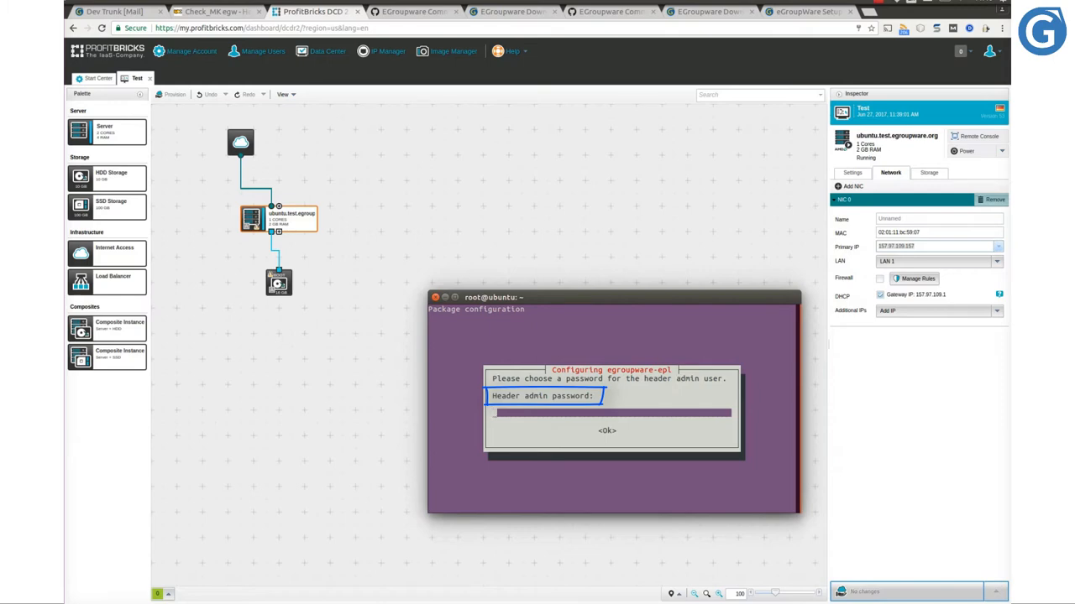
pyautogui.write('***')
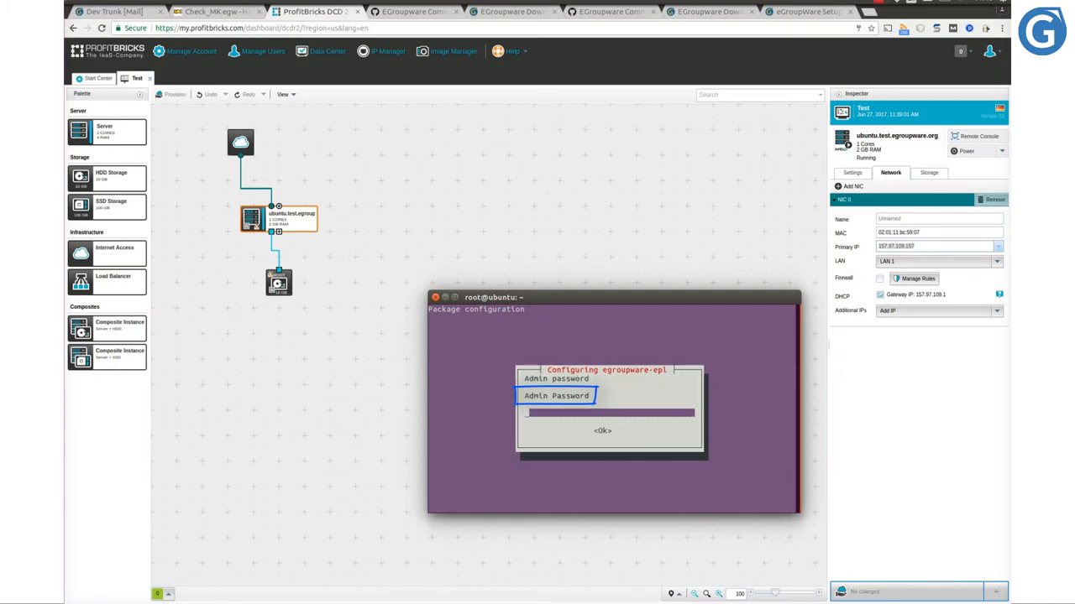
pyautogui.write('****')
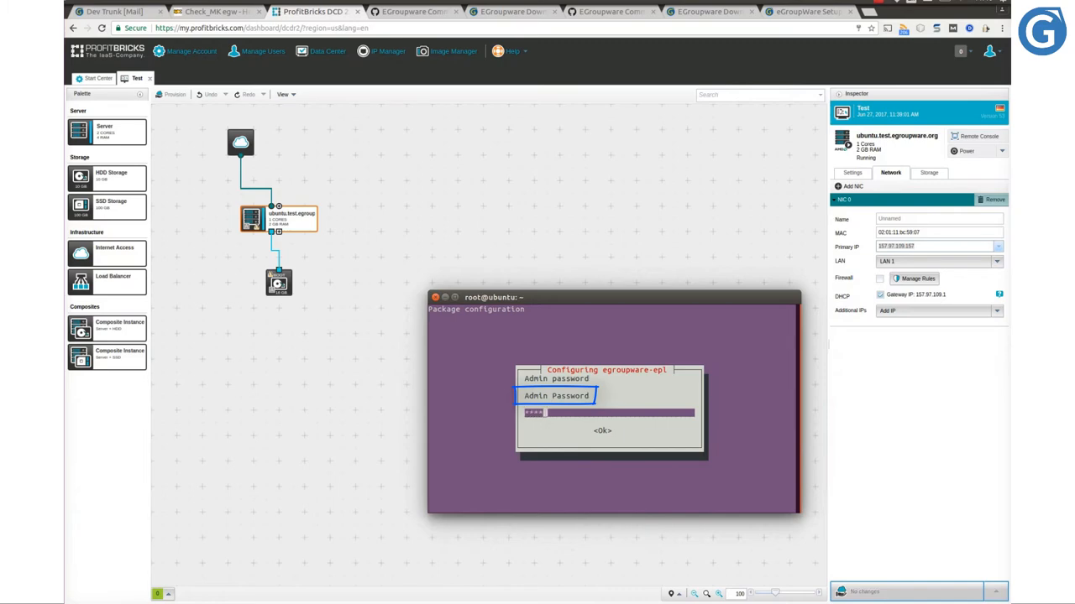
pyautogui.click(600, 430)
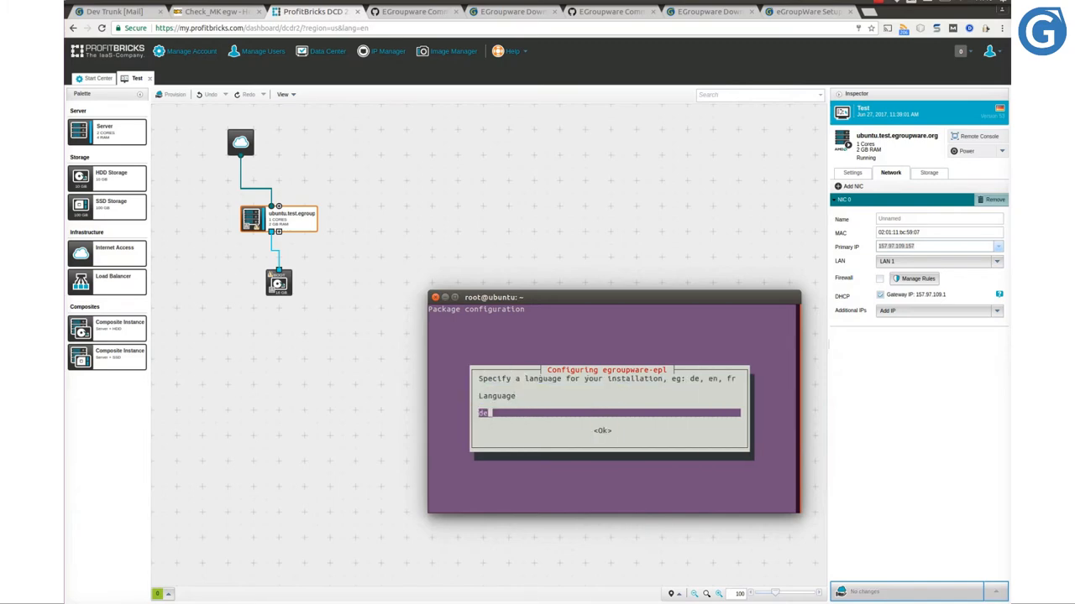
pyautogui.press('Enter')
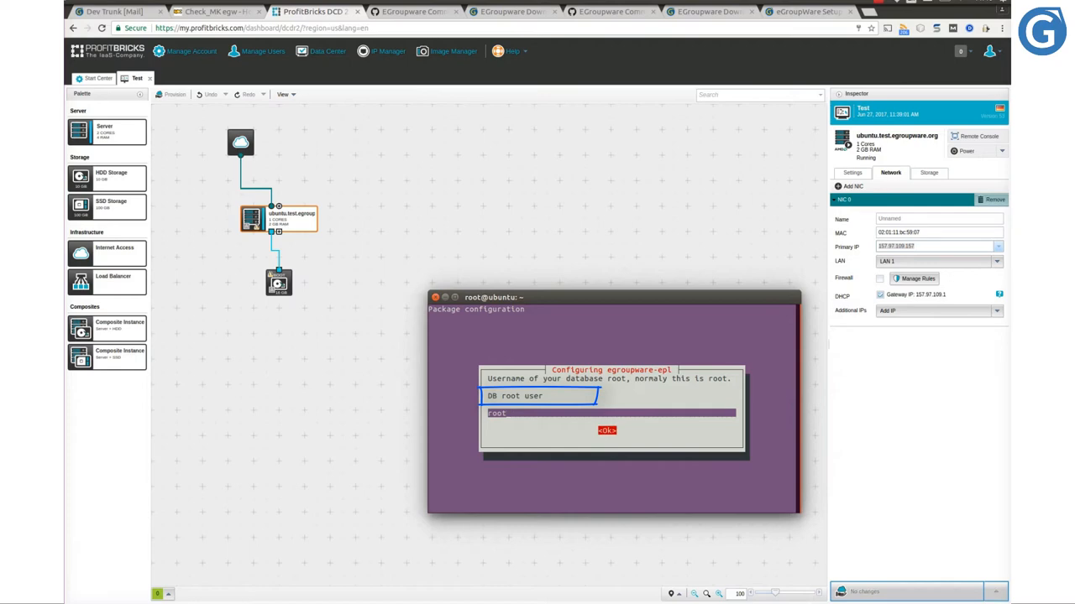
pyautogui.click(608, 430)
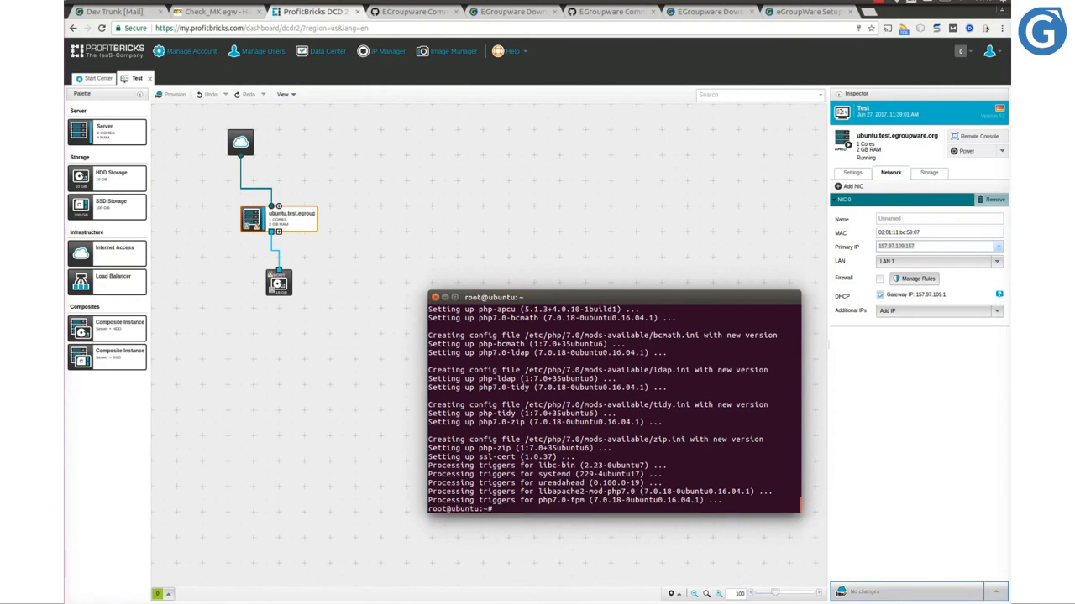
# List files, open egroupware-epl-install.log with less, and mark the generated password.
pyautogui.write('ls')
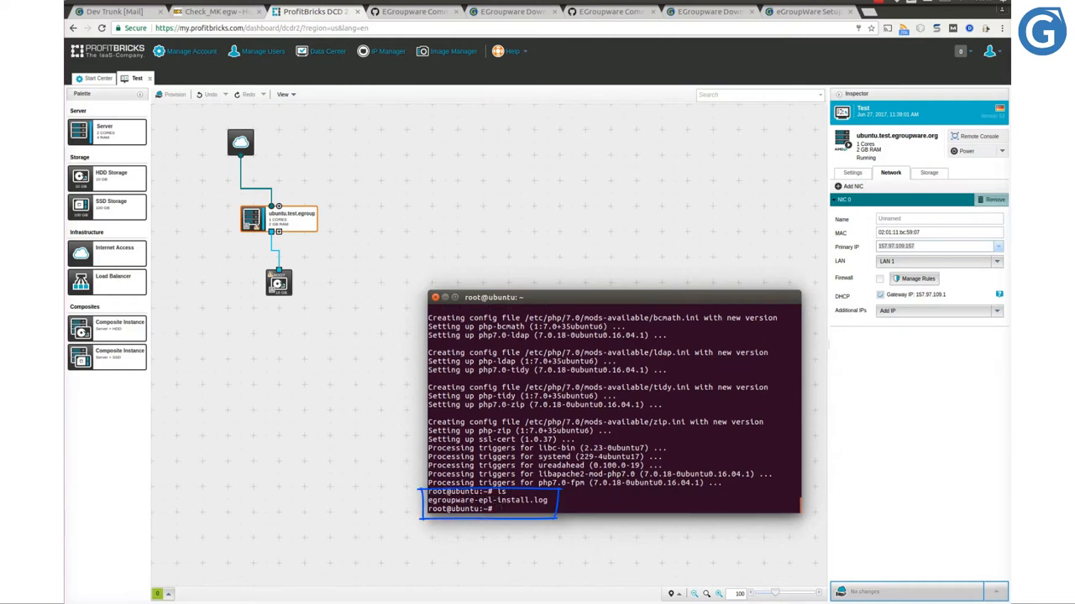
pyautogui.write('les')
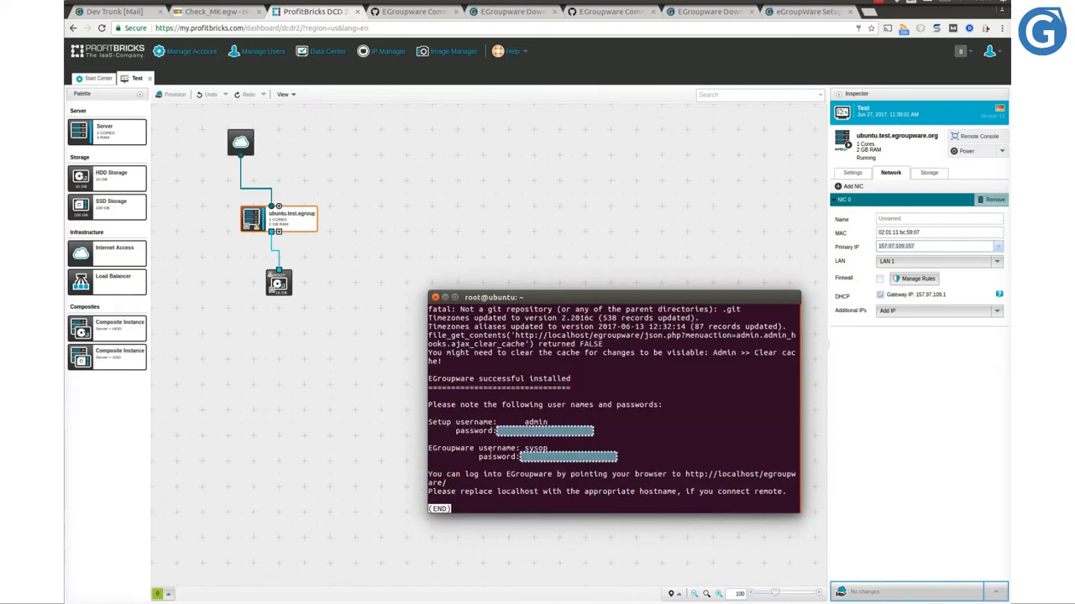
pyautogui.moveTo(411, 369); pyautogui.dragTo(693, 470)
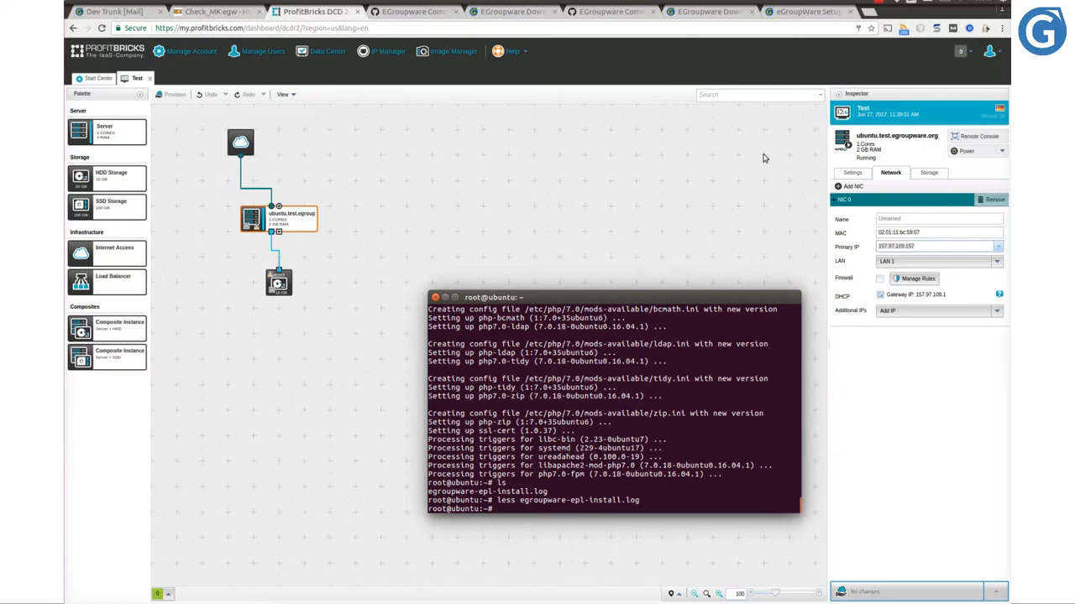
pyautogui.moveTo(879, 57)
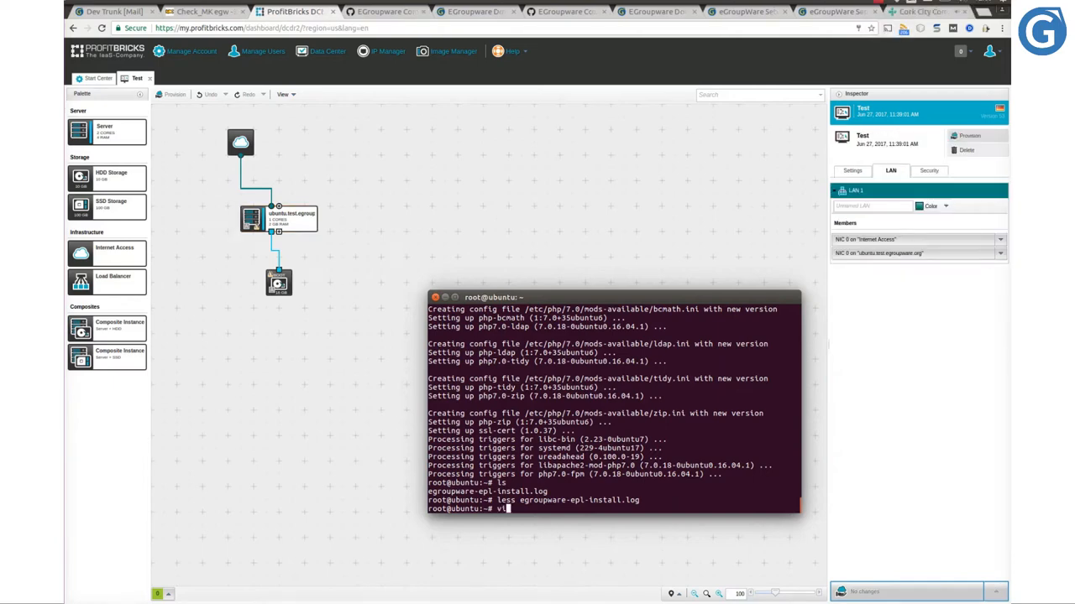
# Open /etc/php/7.0/apache2/php.ini in vi.
pyautogui.write('/etc/php/7.0/')
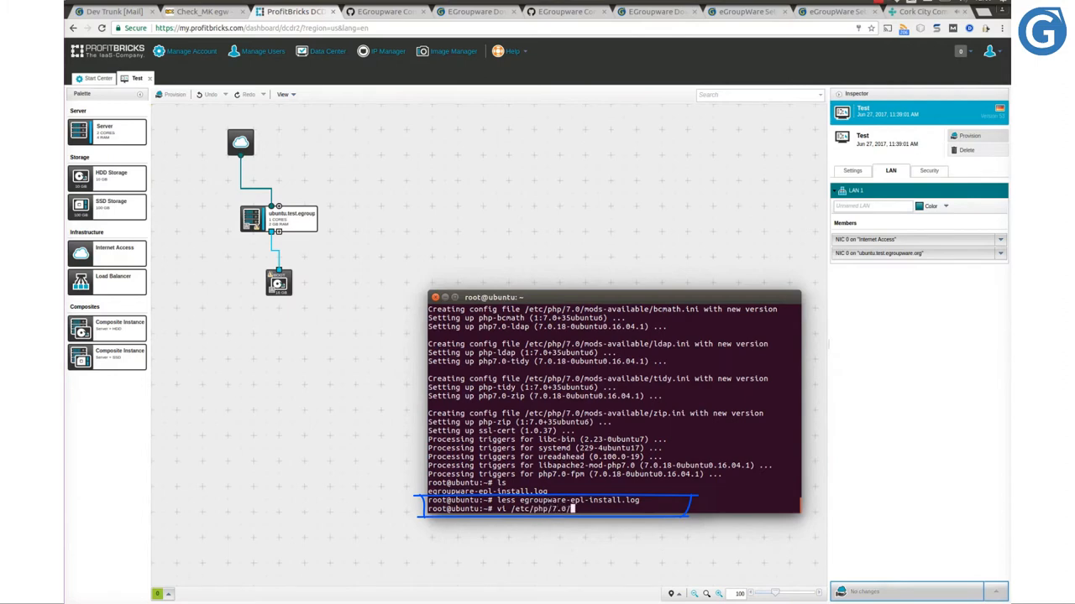
pyautogui.write('apache2/')
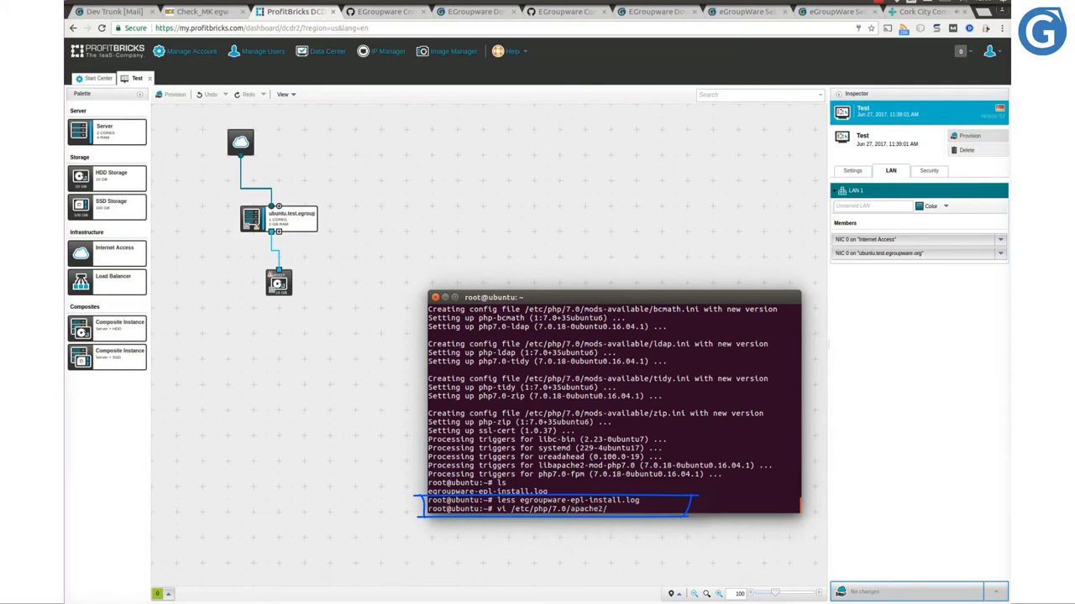
pyautogui.write('php.ini')
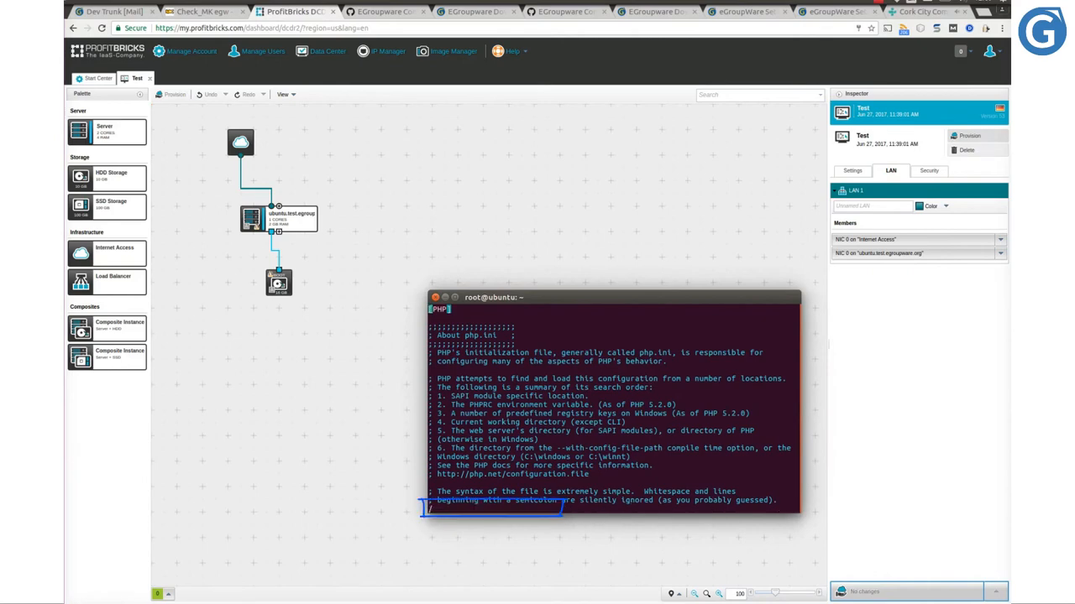
# Find date.timezone in php.ini and set it to Europe/Berlin.
pyautogui.write('date.timezone =')
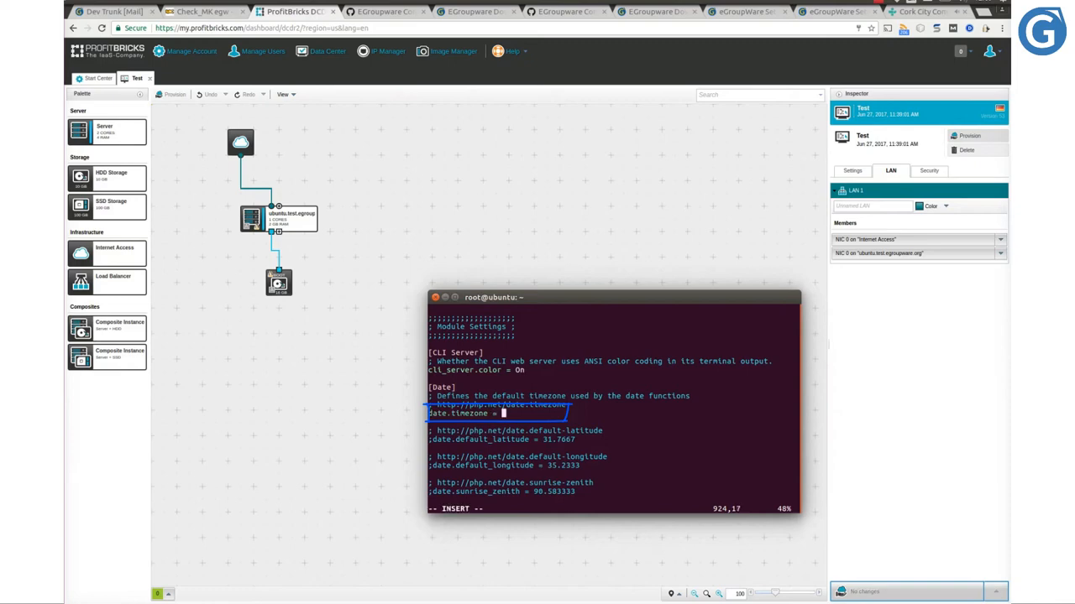
pyautogui.write('Europe')
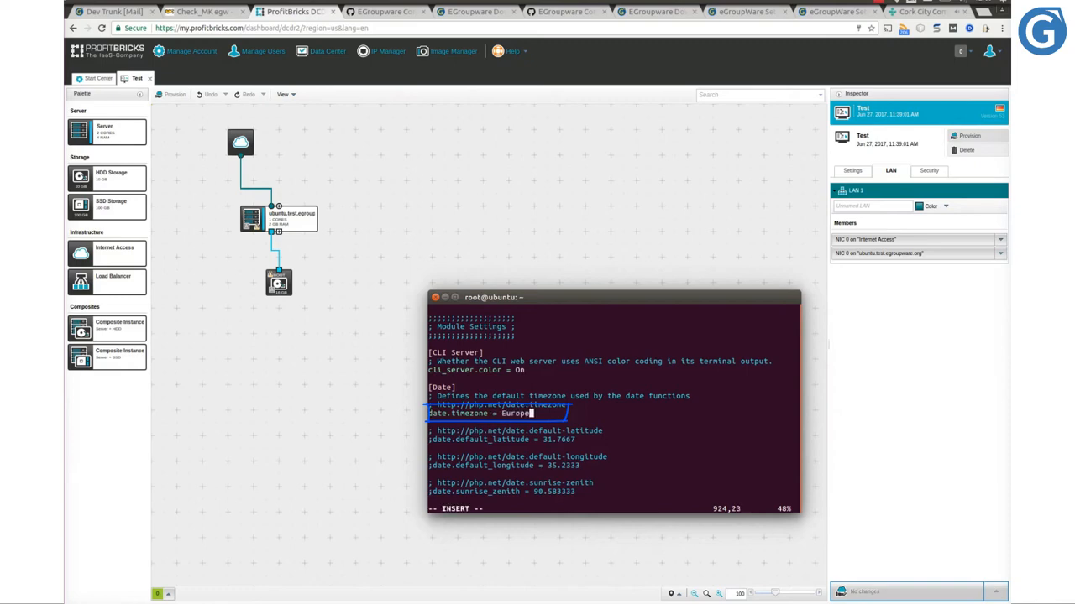
pyautogui.write('Ber')
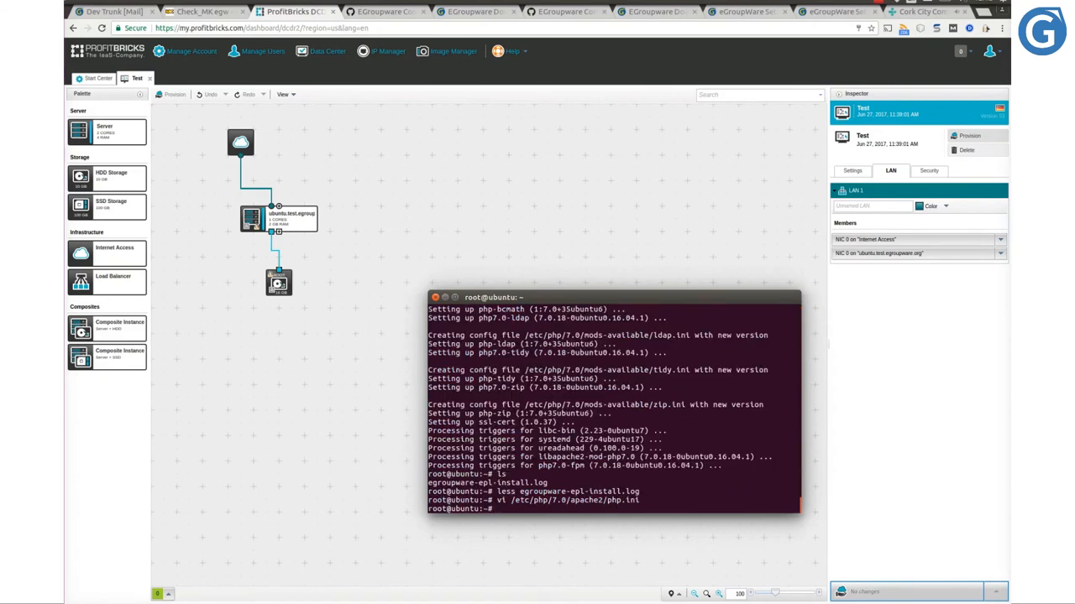
# Save php.ini and run sudo service apache2 restart.
pyautogui.write('sudo service')
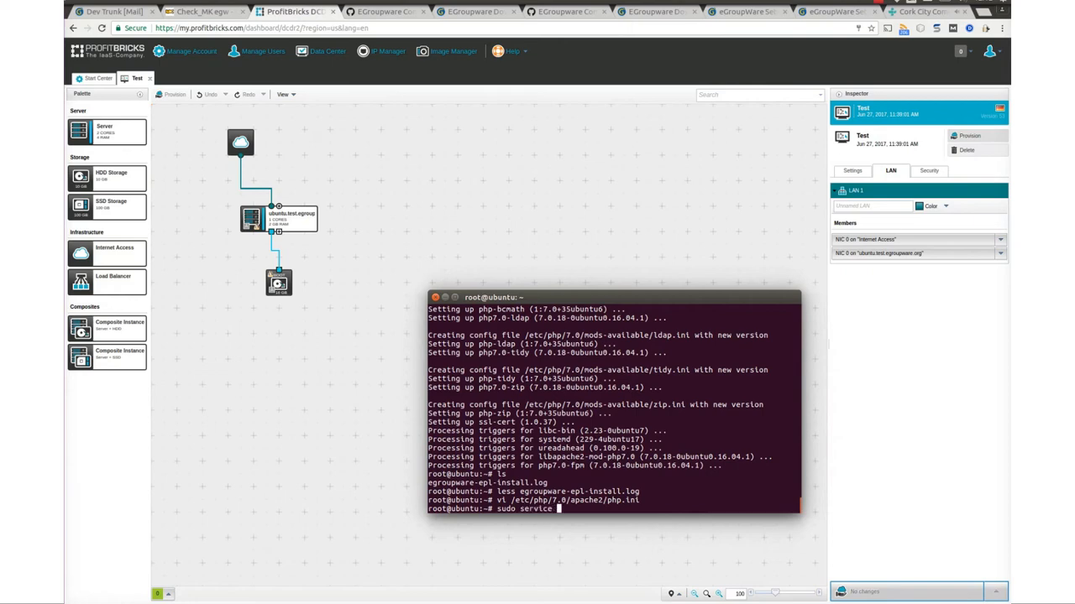
pyautogui.write('apache2')
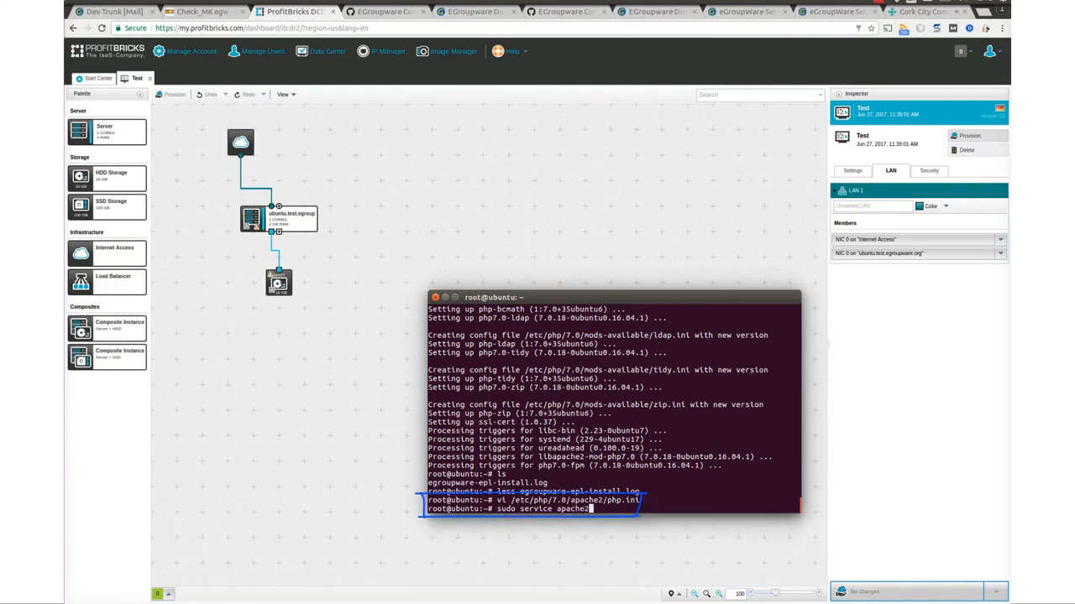
pyautogui.write('res')
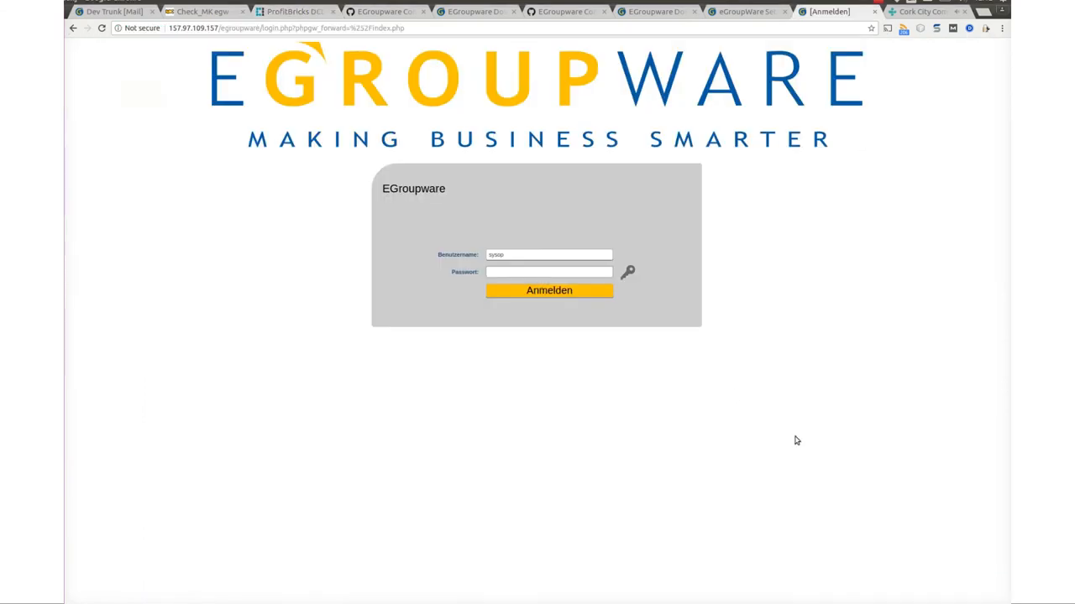
# Enter the admin password and log in to EGroupware.
pyautogui.write('password')
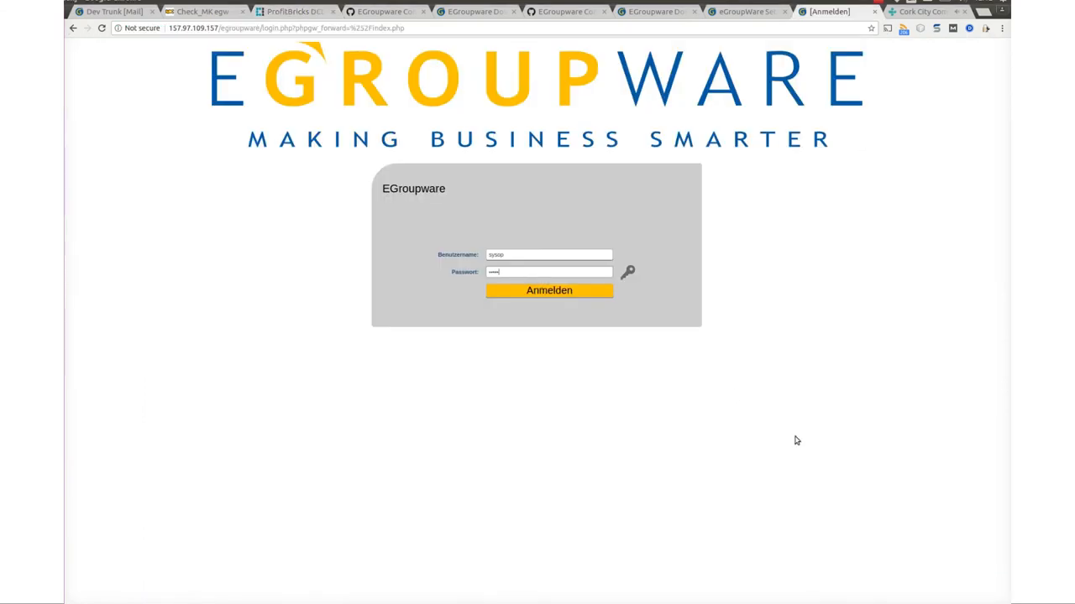
pyautogui.click(548, 290)
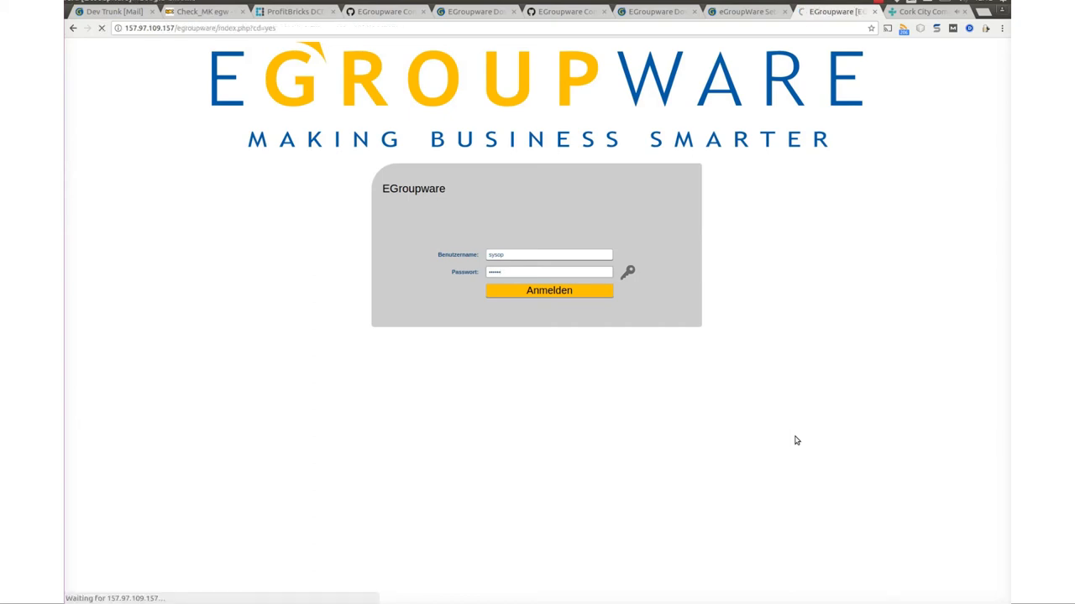
pyautogui.click(548, 289)
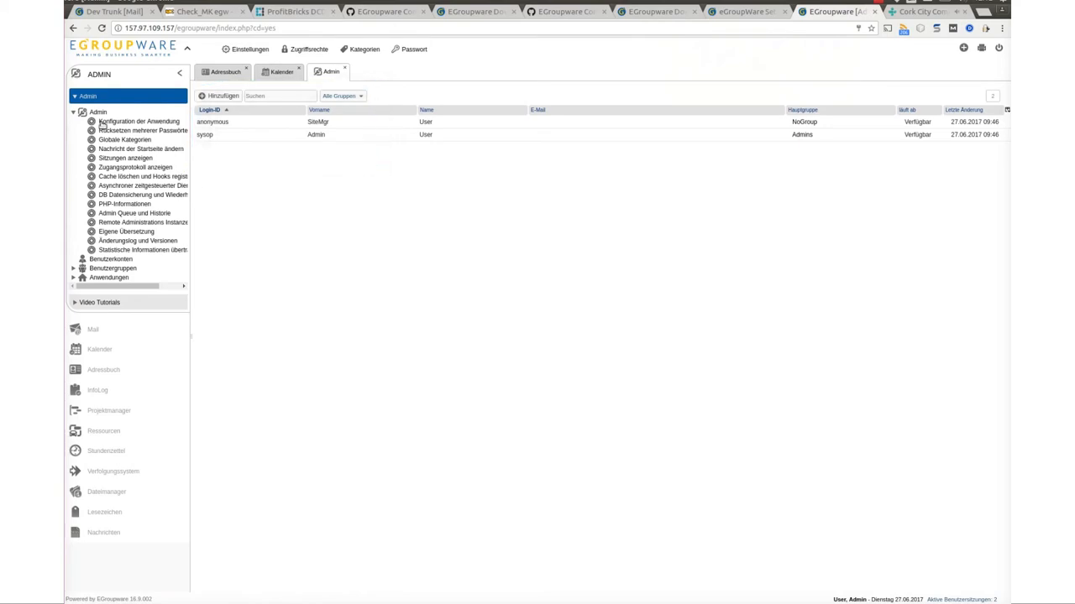
# Open PHP-Informationen from the Admin tree and scroll through the phpinfo output.
pyautogui.click(123, 213)
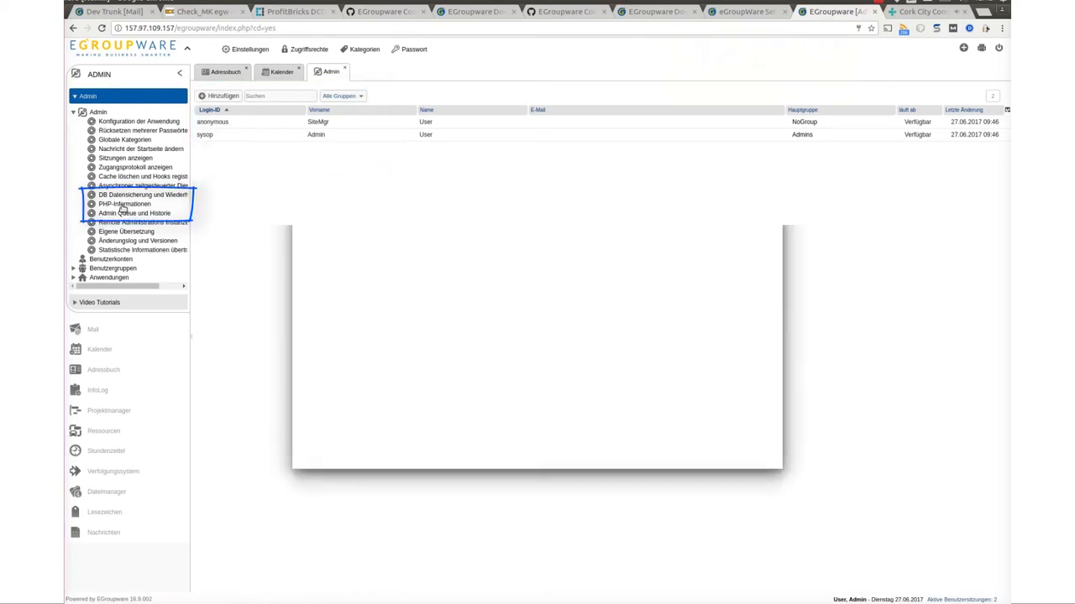
pyautogui.click(119, 203)
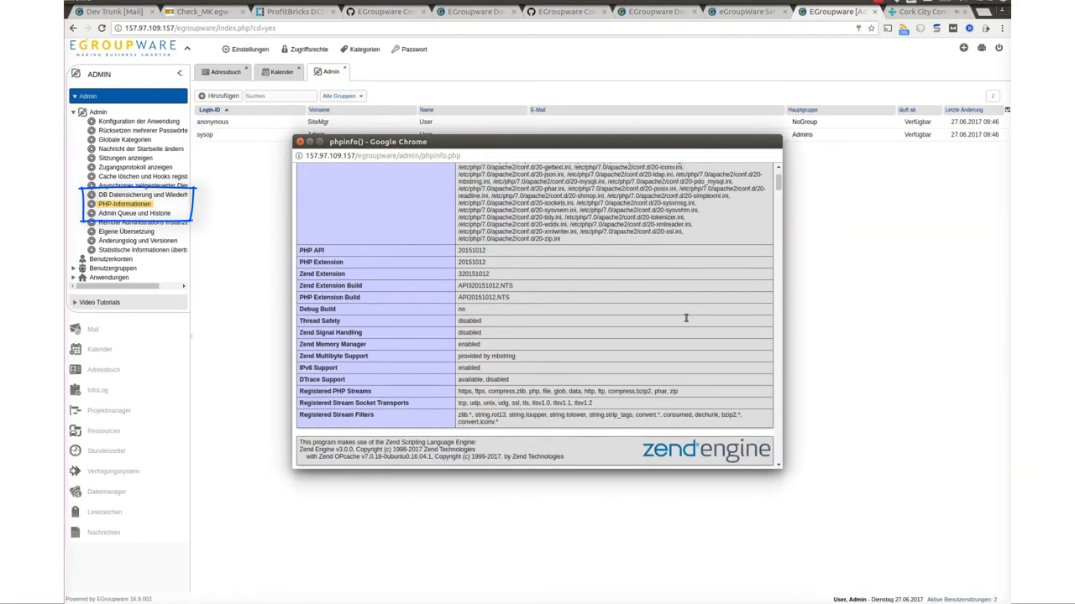
pyautogui.scroll(-3)
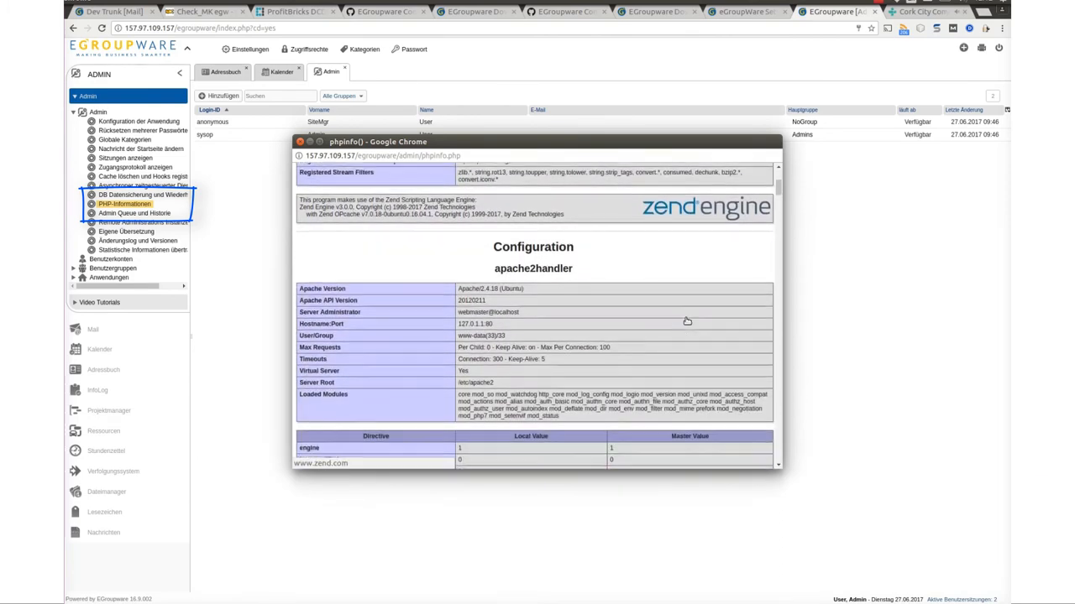
pyautogui.scroll(-3)
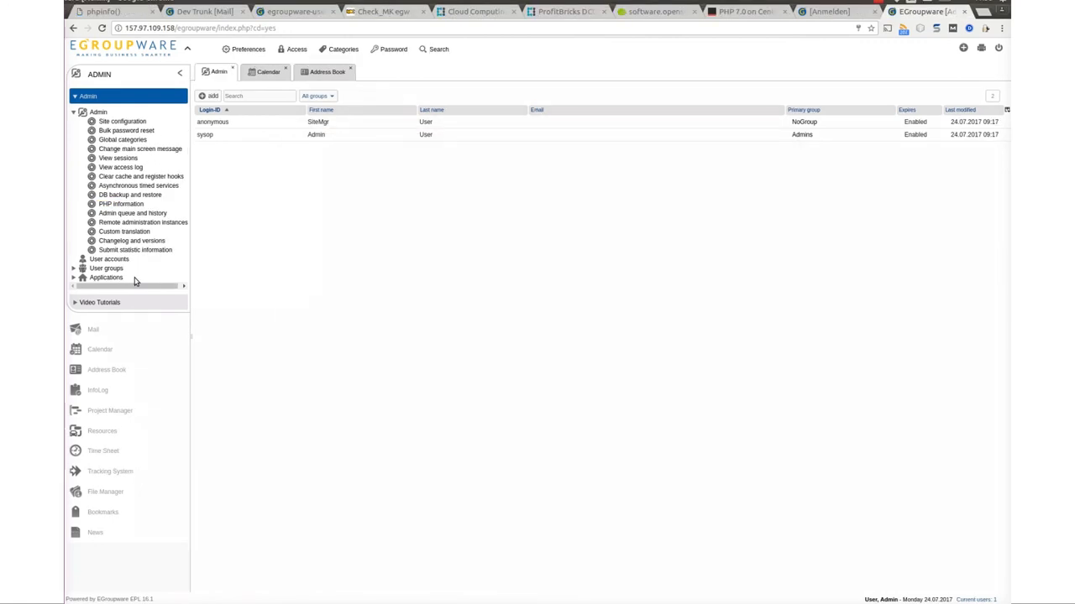
pyautogui.moveTo(118, 277)
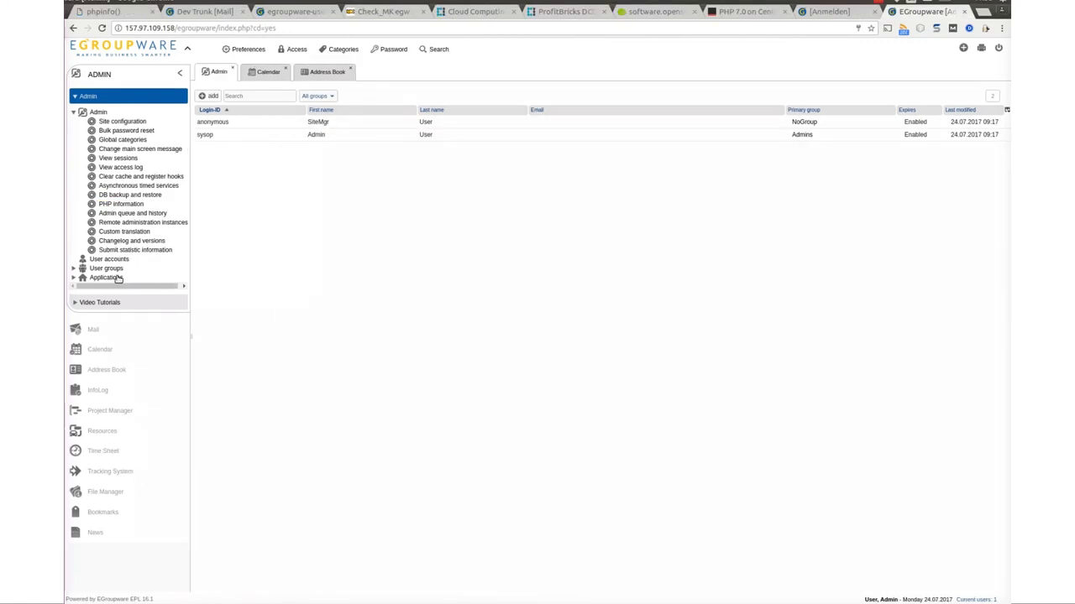
pyautogui.moveTo(92, 279)
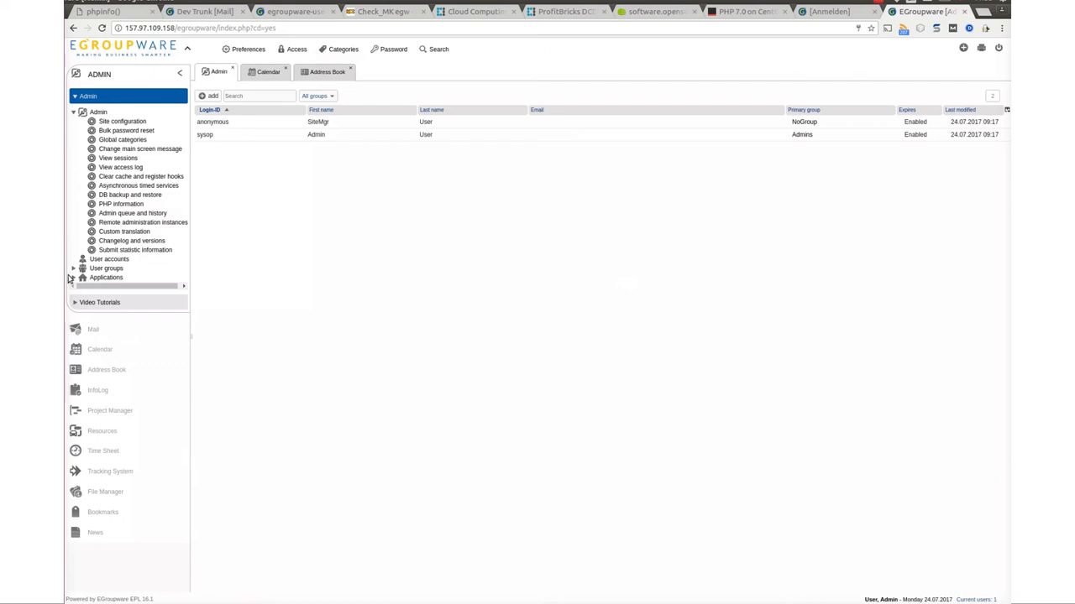
pyautogui.moveTo(76, 277)
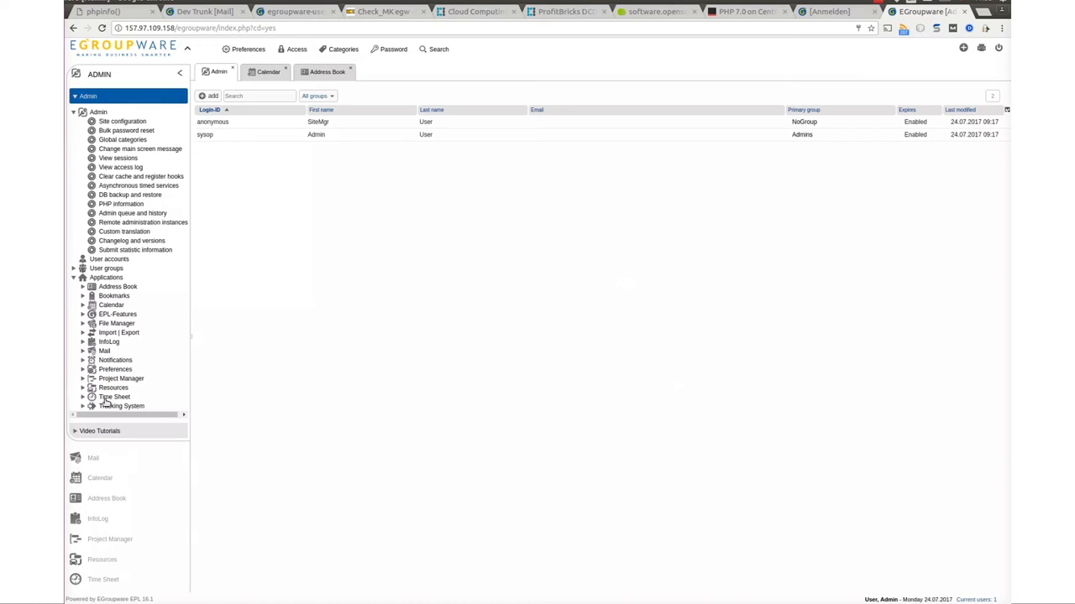
# Expand the EPL-Features branch under Applications in the Admin tree.
pyautogui.click(117, 343)
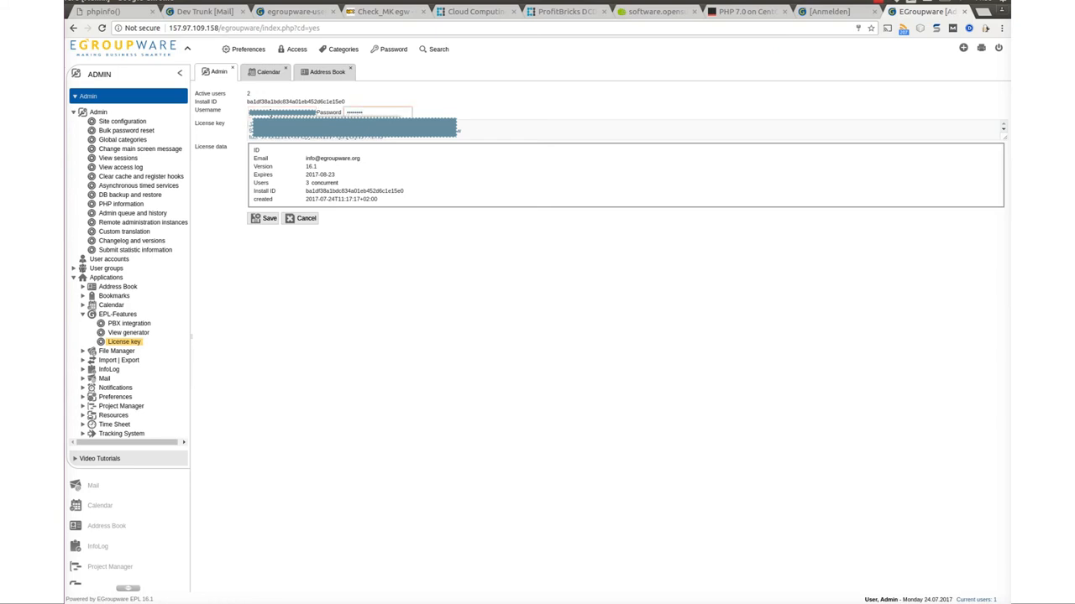
# Save the entered EPL licence key so licence data shows version 16.1, 3 users.
pyautogui.click(264, 219)
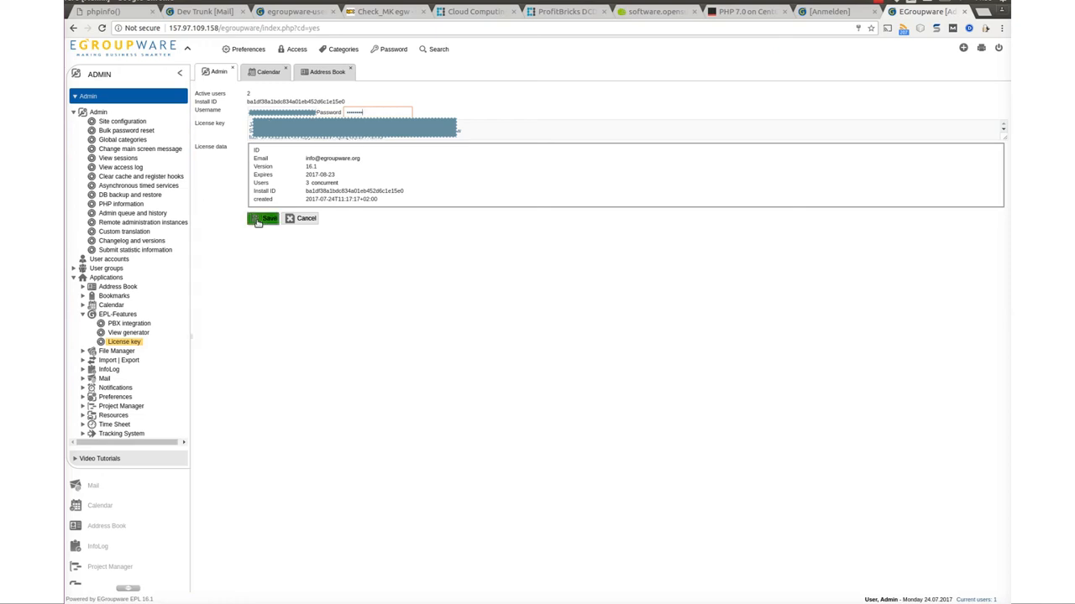
pyautogui.click(264, 218)
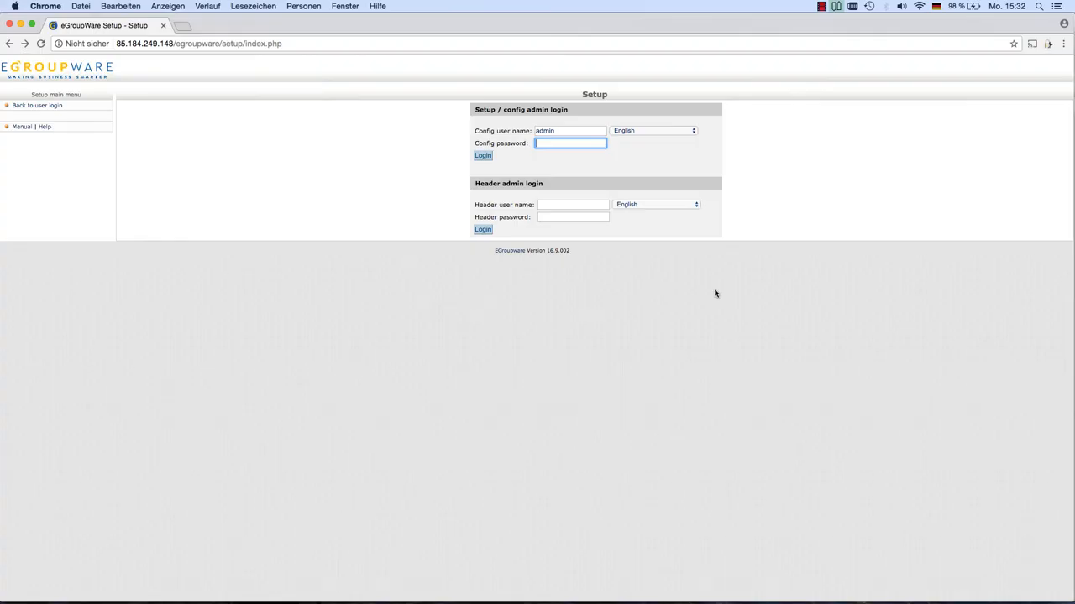
pyautogui.moveTo(450, 166)
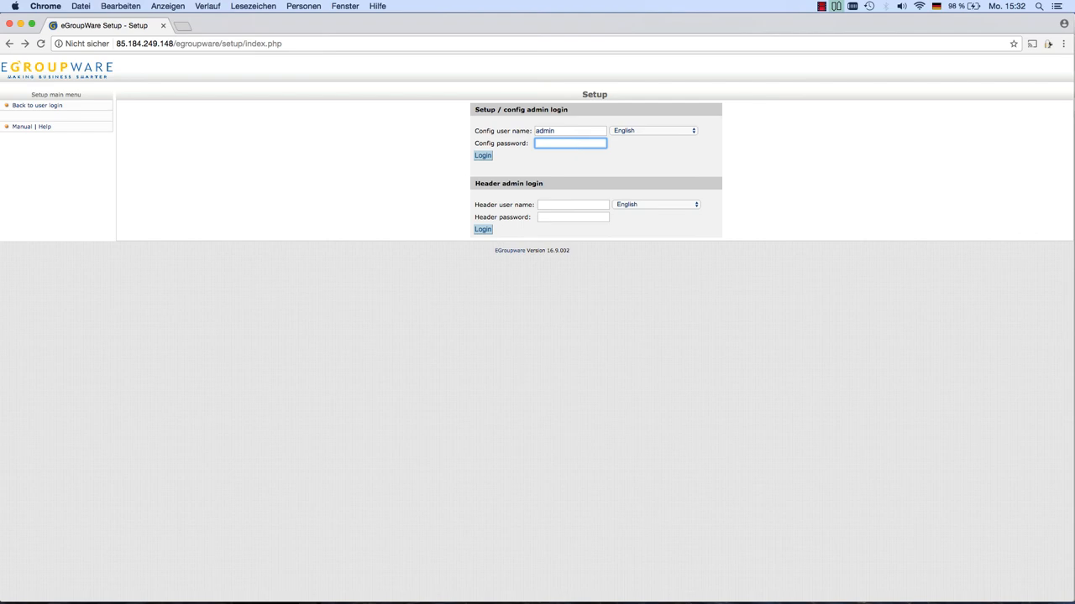
# Log in as setup config admin with the config password.
pyautogui.write('****')
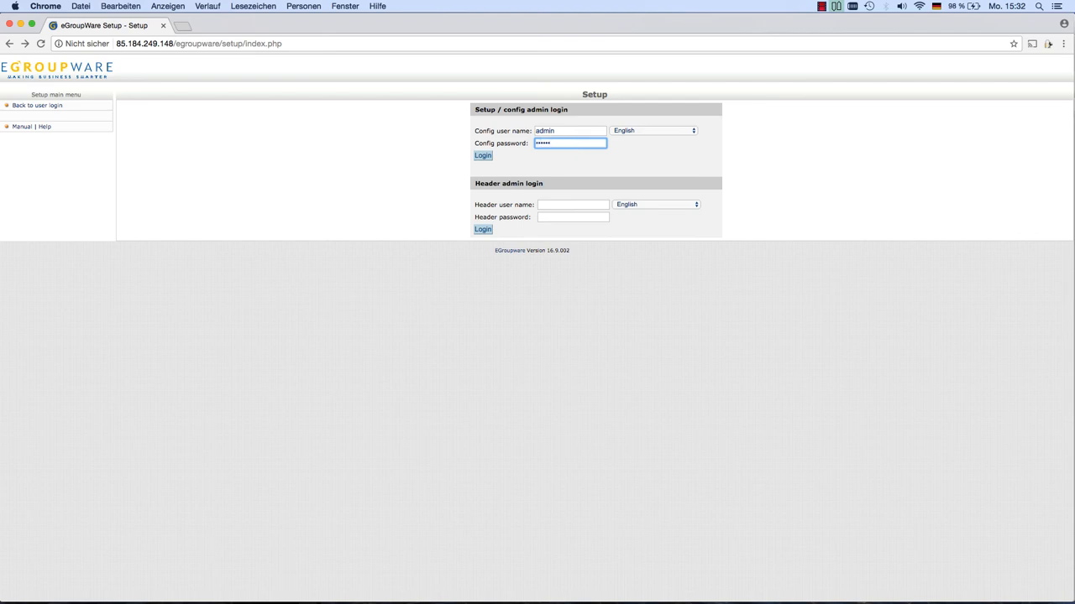
pyautogui.click(481, 155)
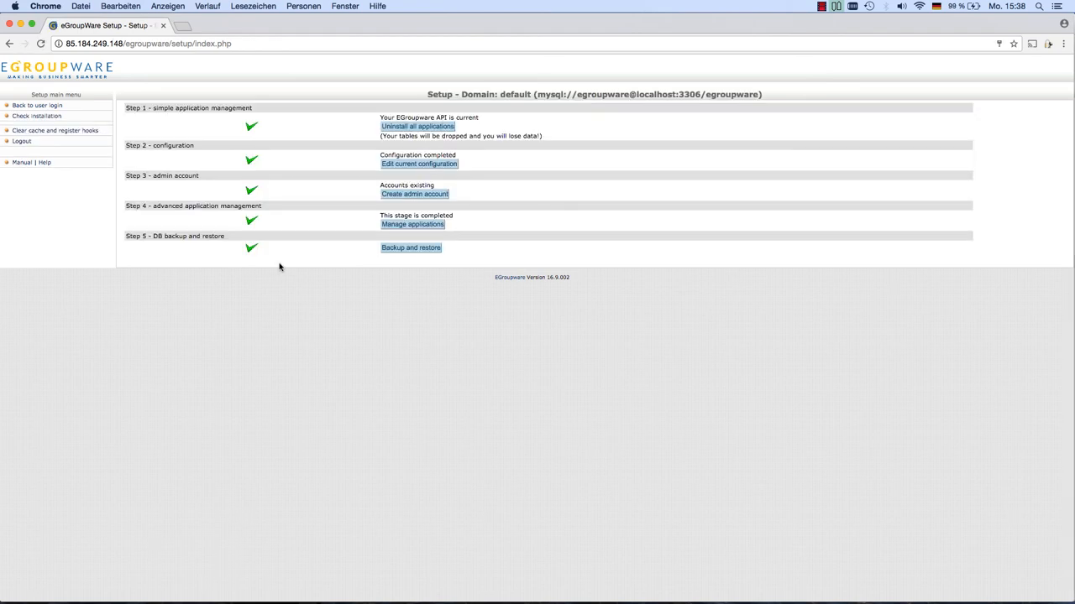
pyautogui.moveTo(228, 125)
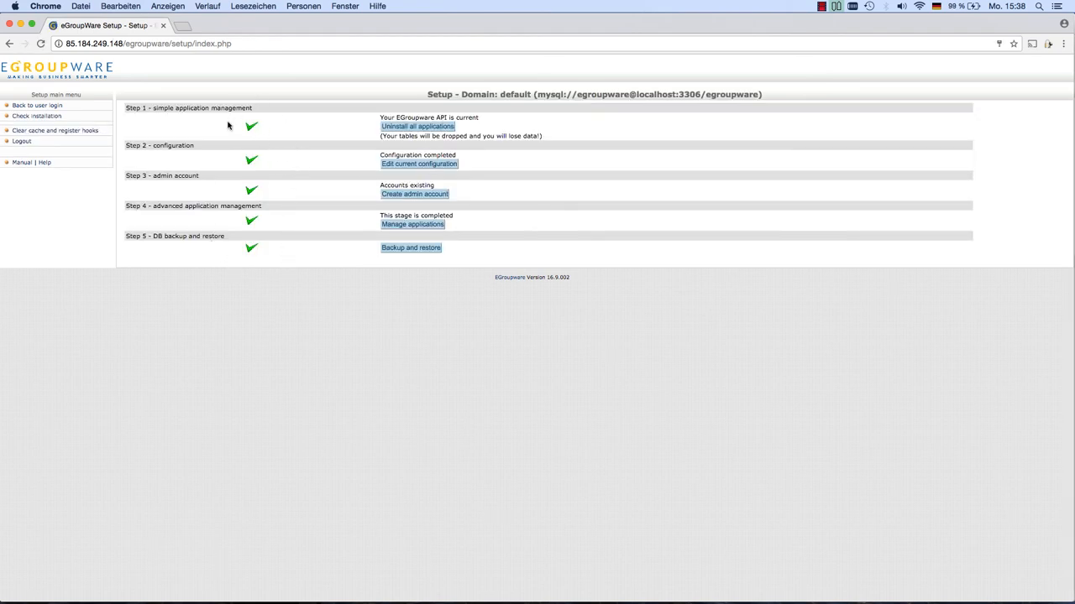
pyautogui.moveTo(187, 257)
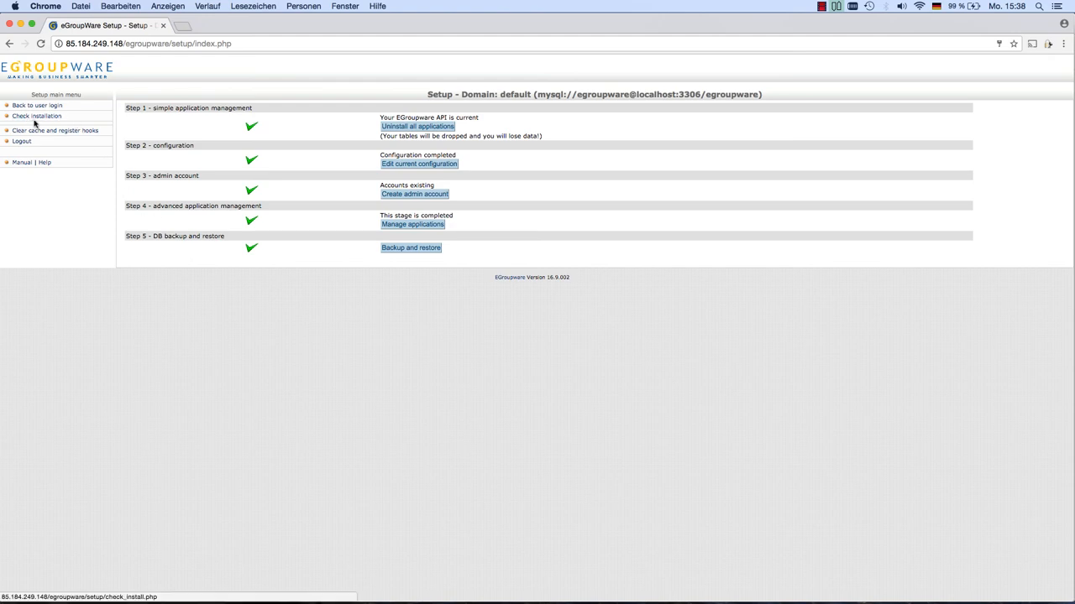
# Run Check installation and scroll through the PHP settings and extensions results.
pyautogui.click(36, 116)
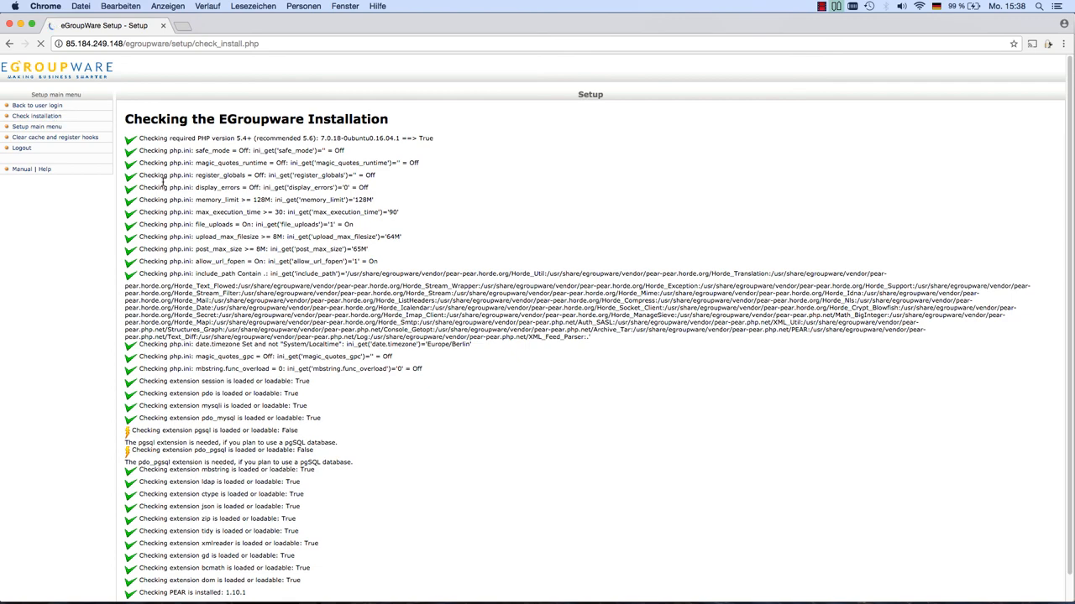
pyautogui.scroll(-3)
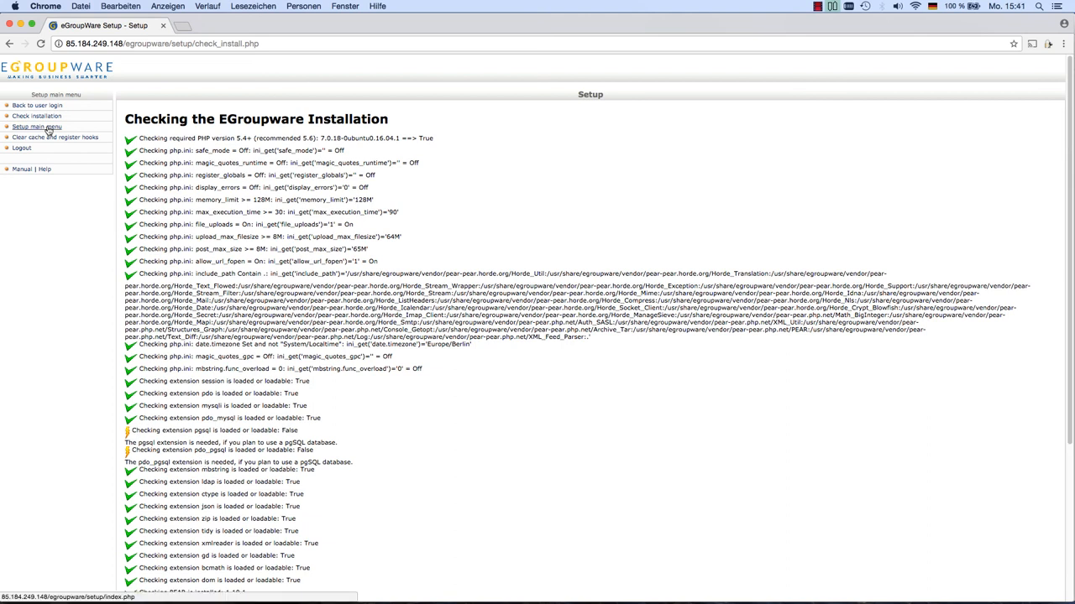
# From the Setup main menu, open Manage applications under Step 4.
pyautogui.click(36, 120)
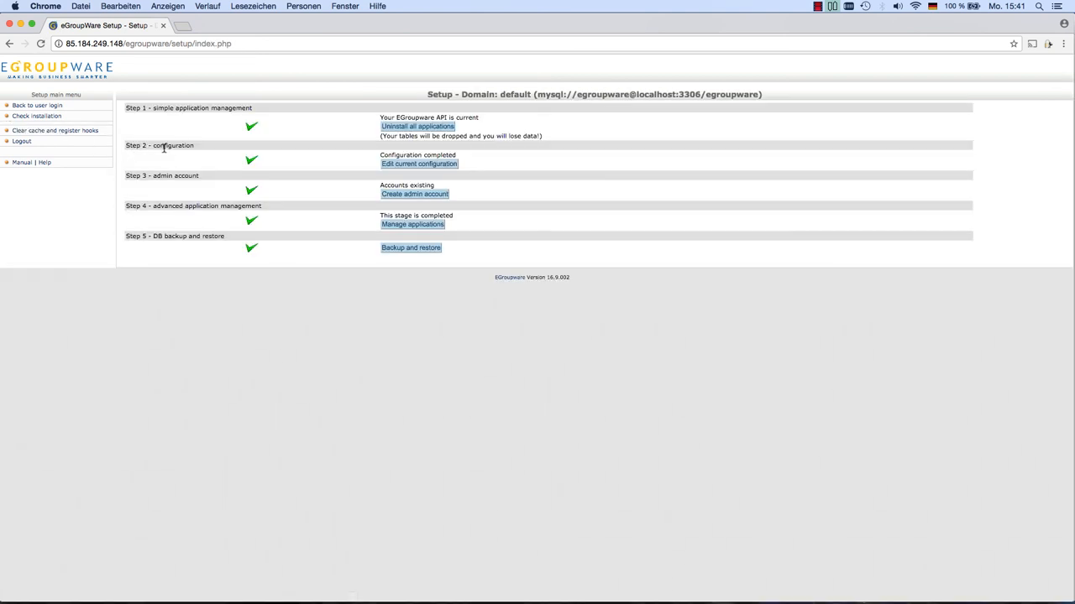
pyautogui.moveTo(209, 158)
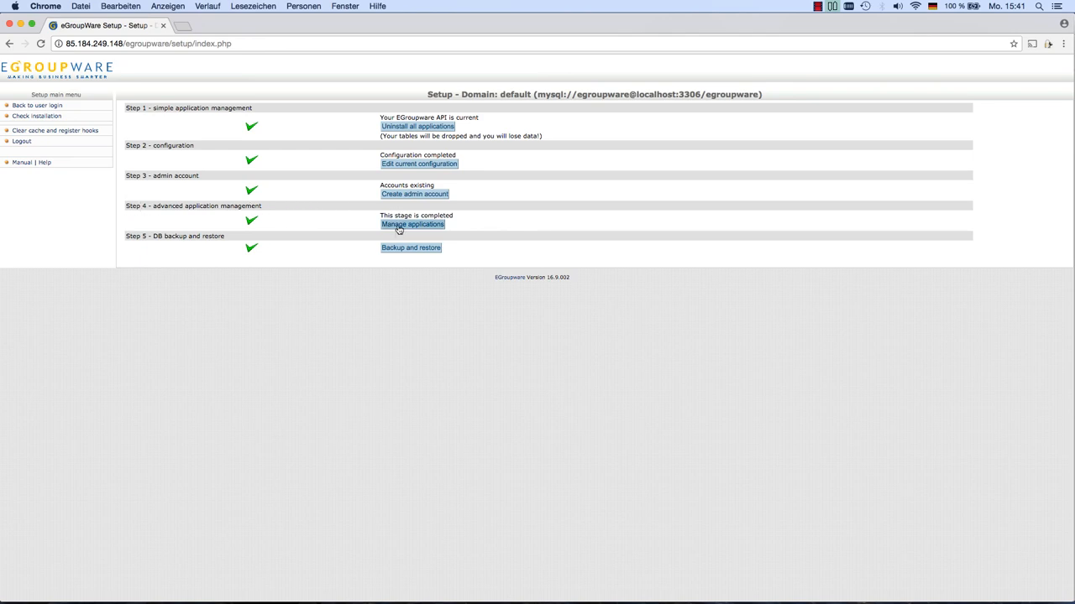
pyautogui.click(414, 224)
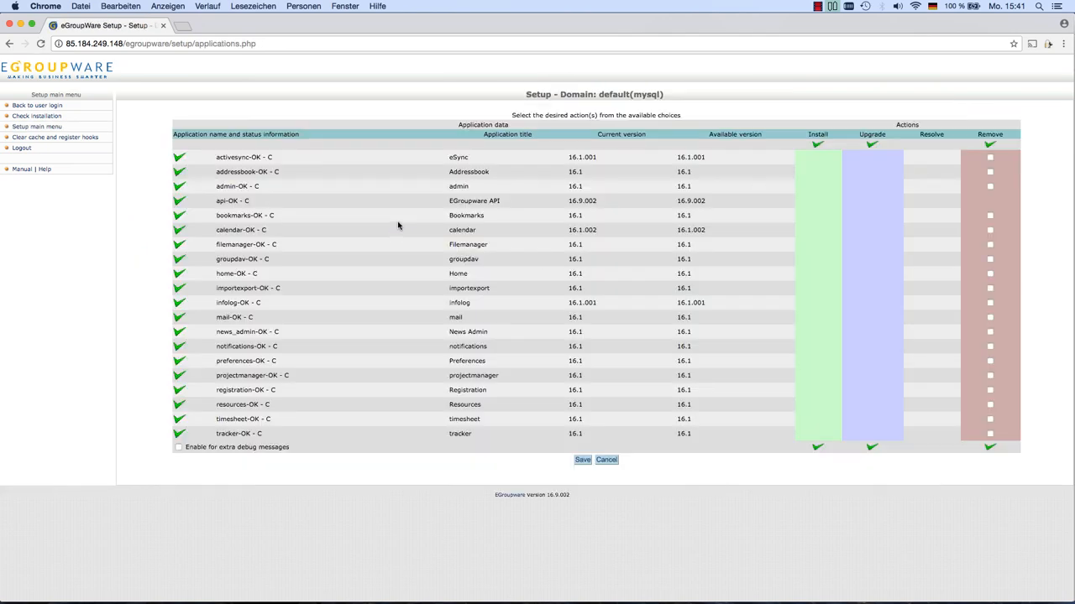
pyautogui.moveTo(311, 209)
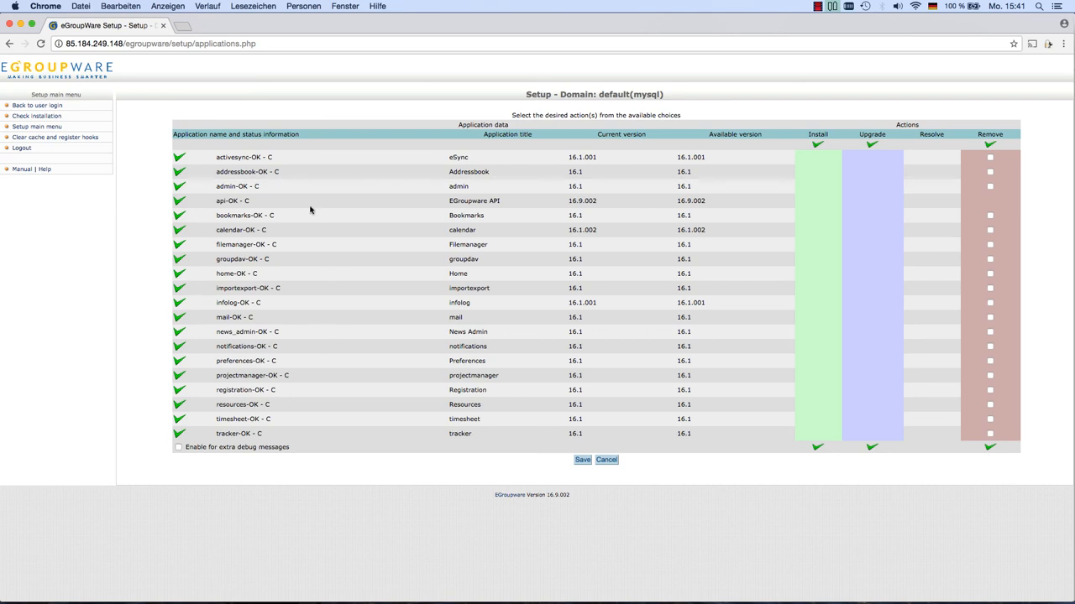
pyautogui.moveTo(398, 175)
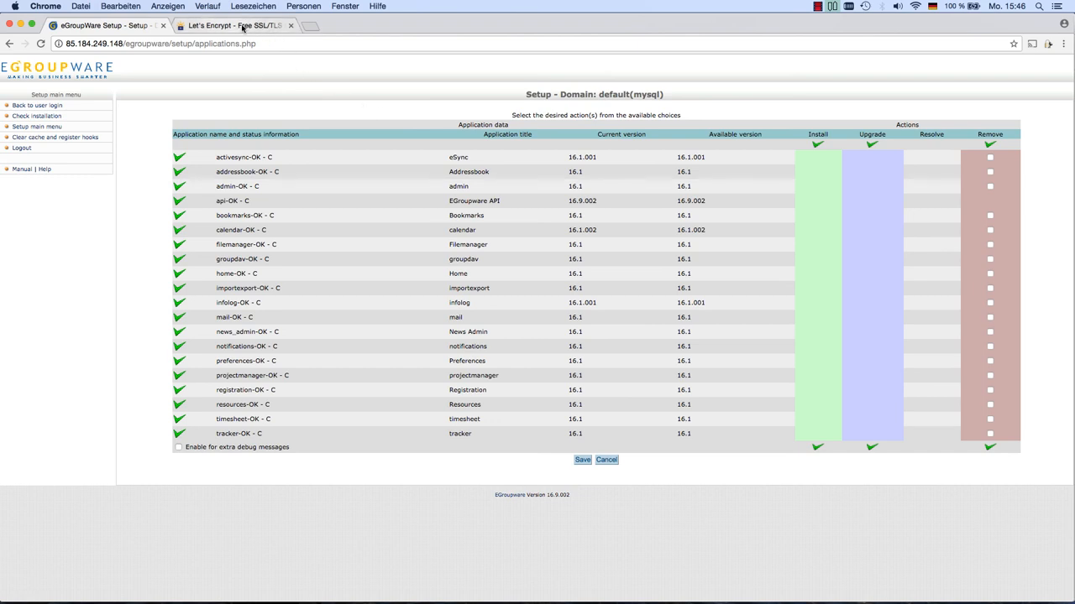
# View the Let's Encrypt tab, then return to the eGroupWare Setup tab.
pyautogui.click(227, 26)
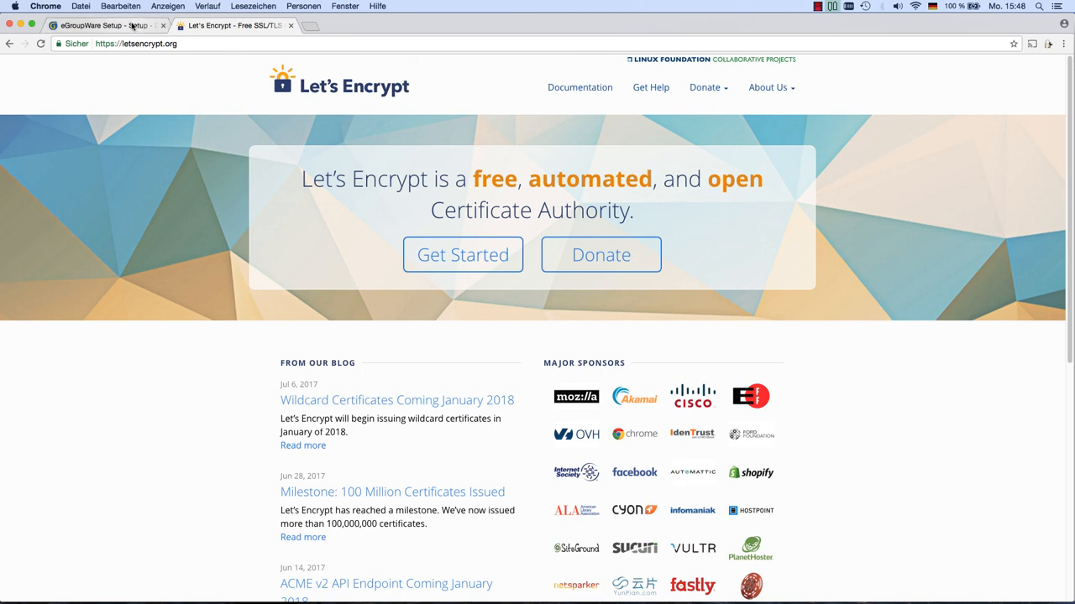
pyautogui.click(100, 25)
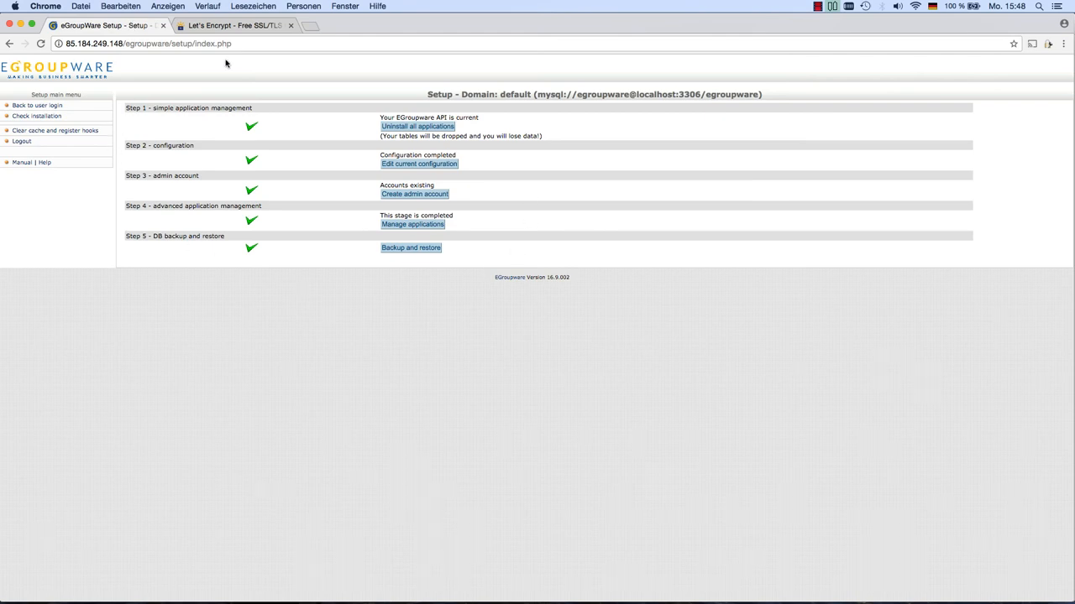
pyautogui.moveTo(406, 305)
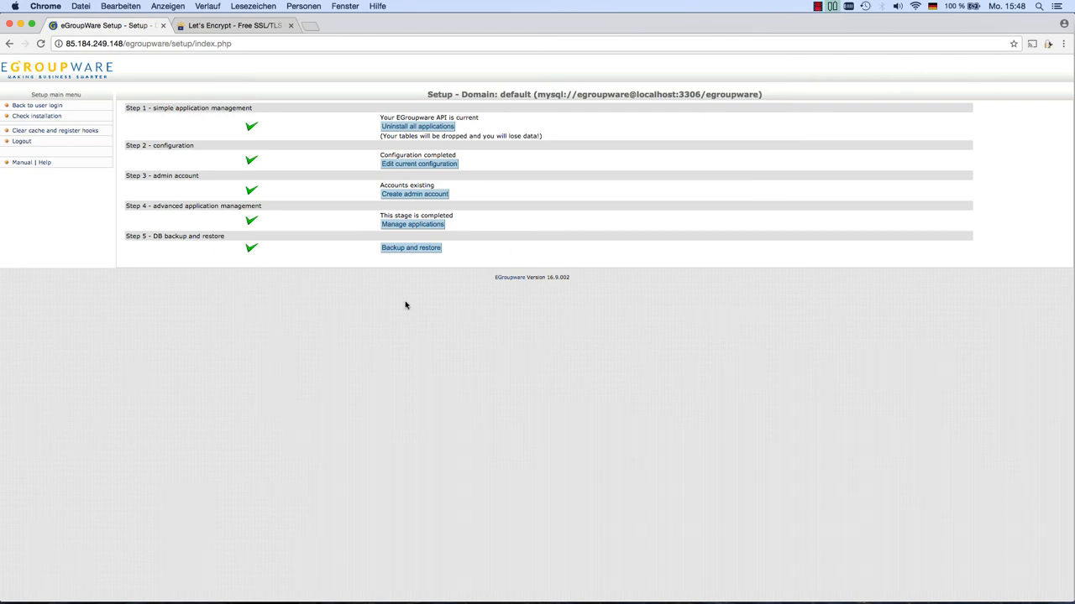